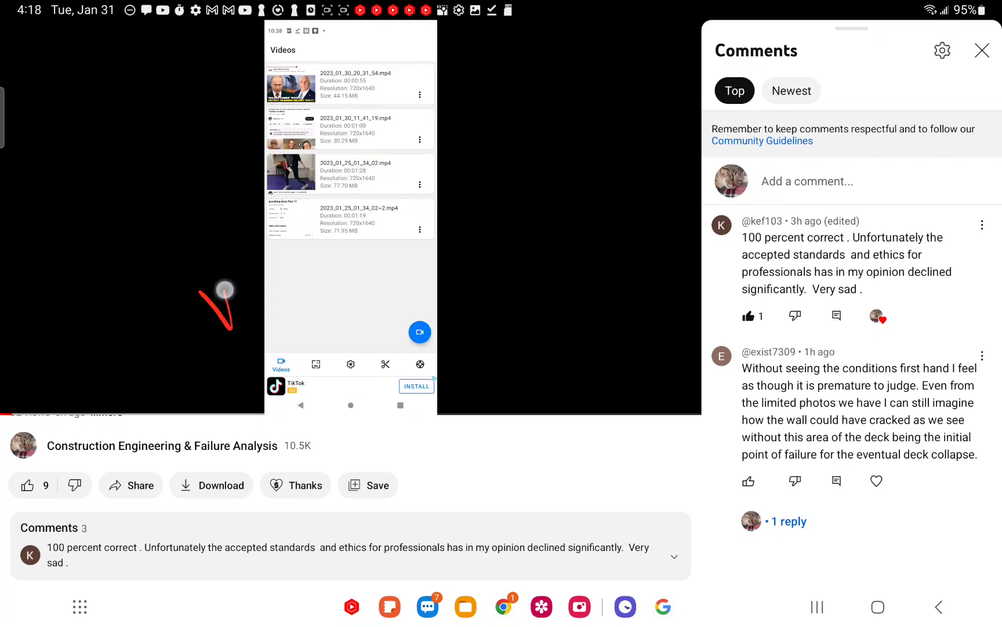
Step: Draw a large red curved outline with arrows toward the second comment
drag(225, 289, 376, 191)
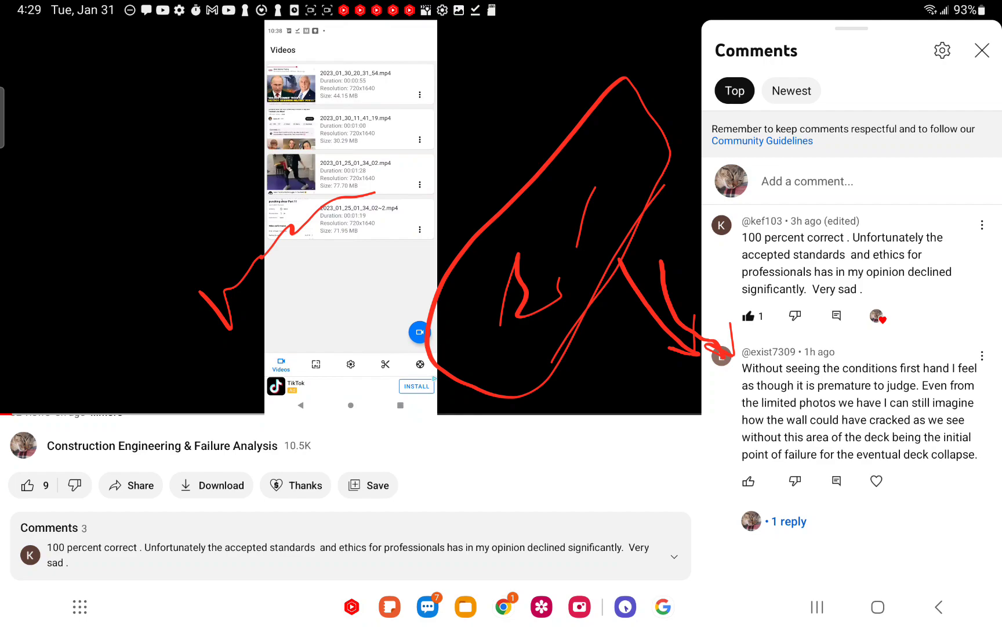
Step: Sketch red stacked block outlines, a shifted block over the video list and an arrow toward the left blocks
drag(364, 301, 381, 402)
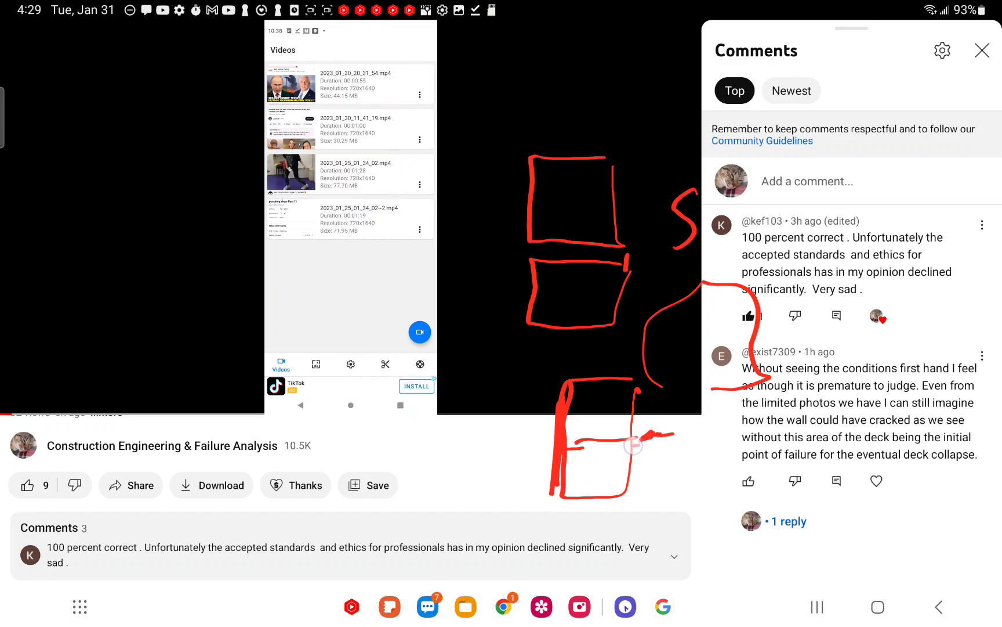
drag(270, 306, 378, 273)
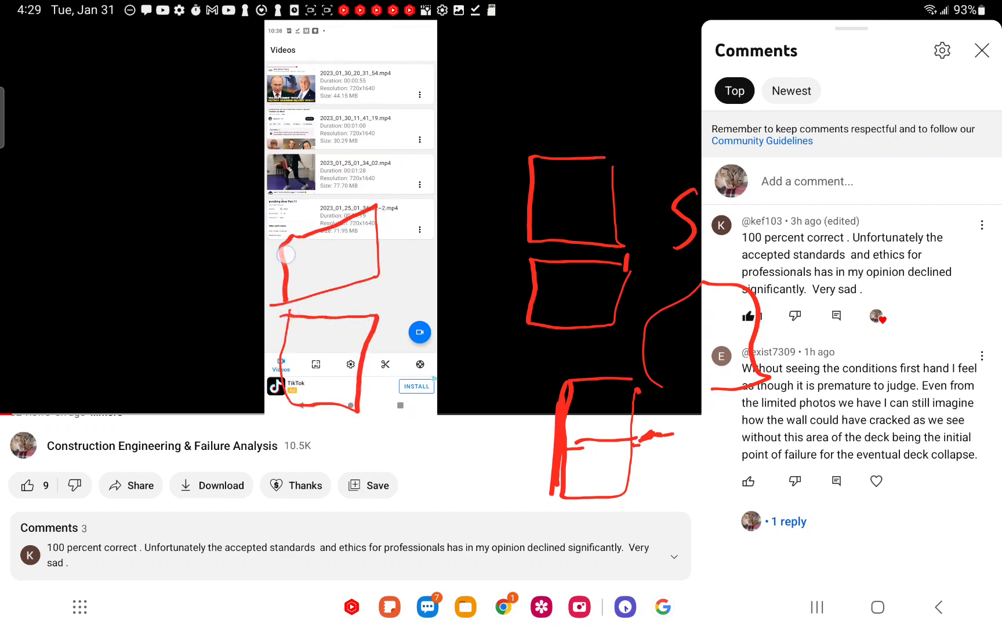
drag(284, 249, 281, 397)
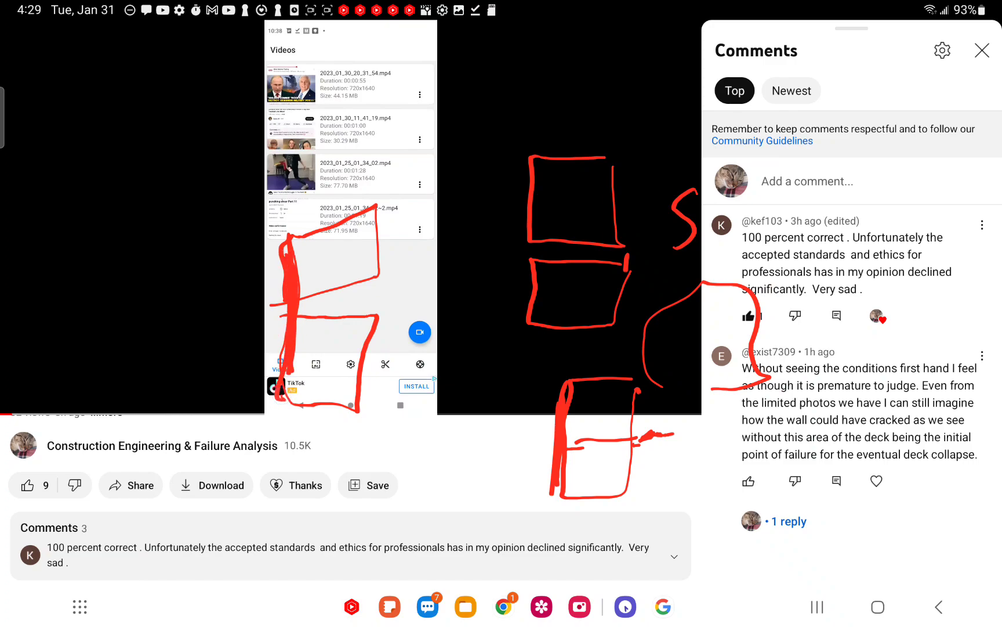
drag(476, 274, 394, 301)
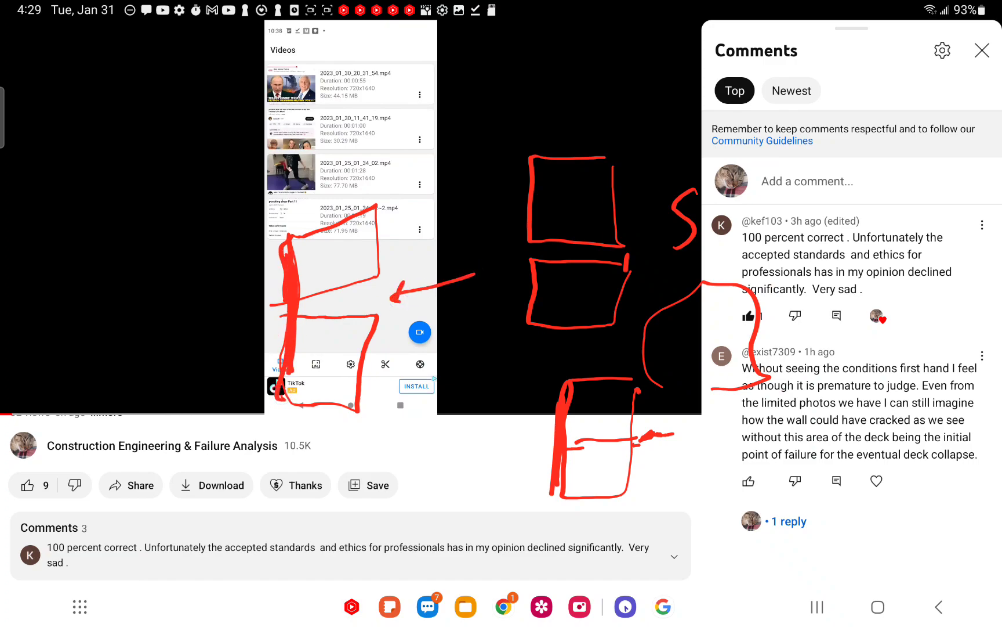
click(368, 302)
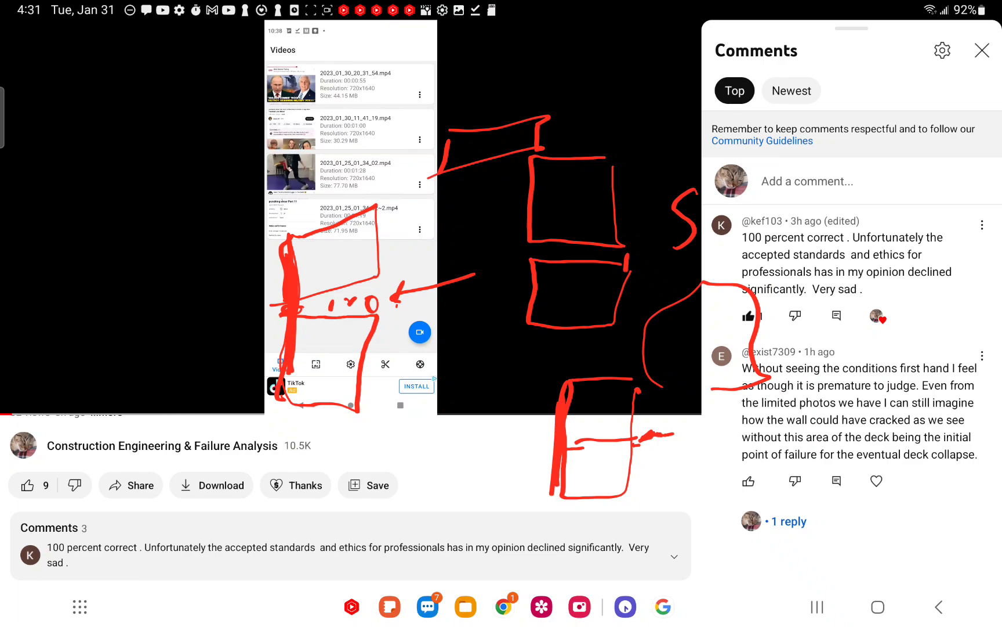
Step: Draw two red circled dollar signs with long connecting curves, then switch to the planter wall photo
drag(148, 160, 80, 313)
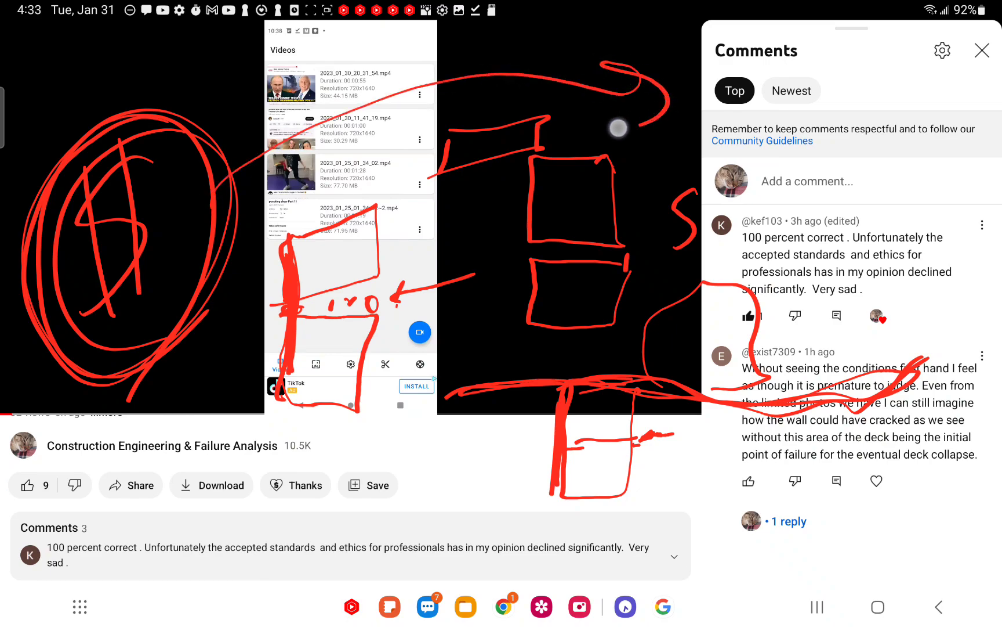
drag(618, 128, 630, 71)
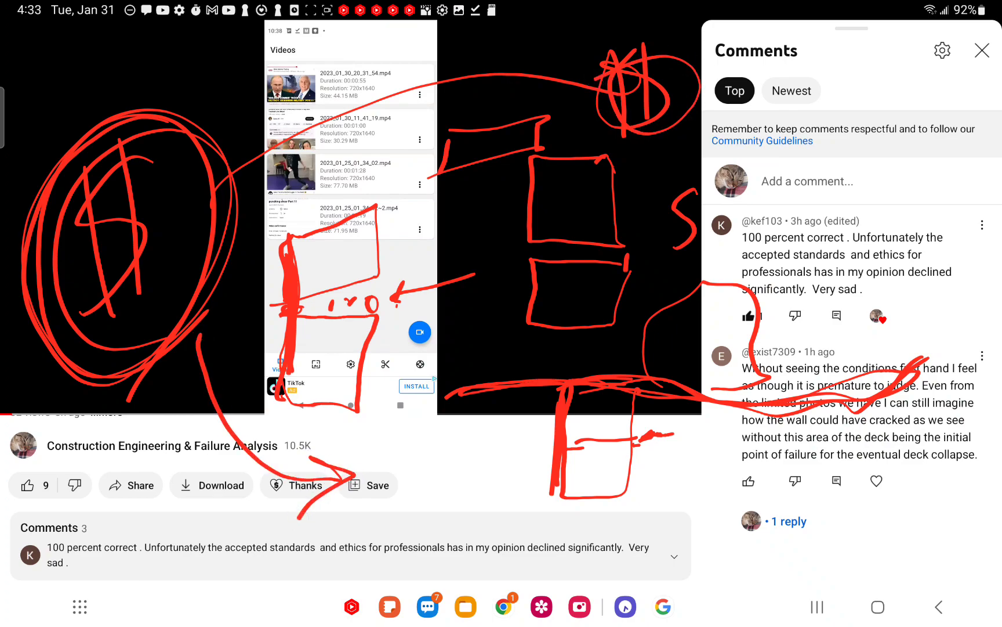
drag(403, 435, 425, 512)
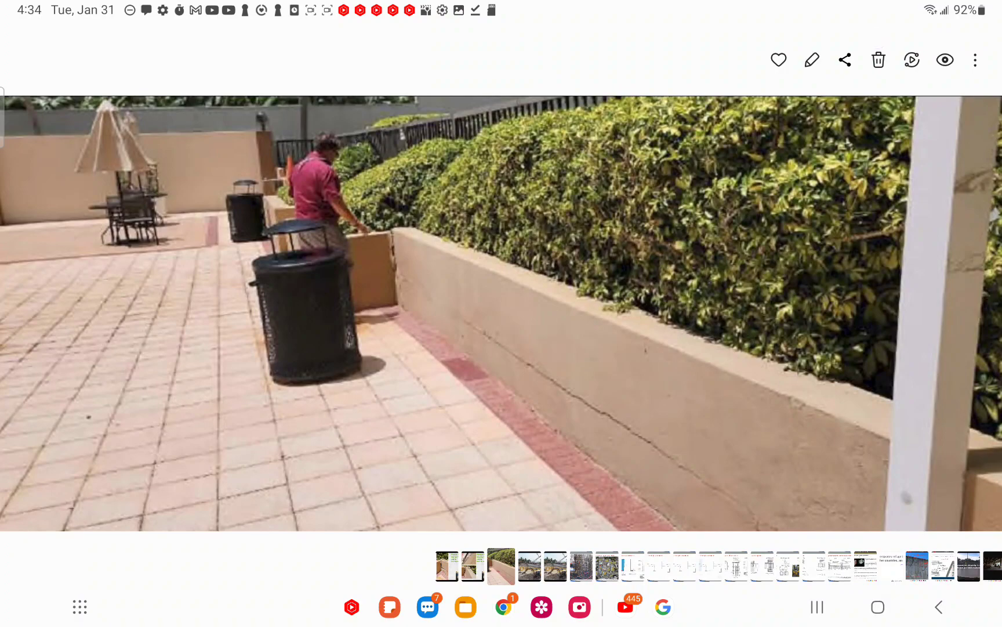
Step: Swipe to the close-up photo of the cracked planter block corner
drag(320, 140, 348, 306)
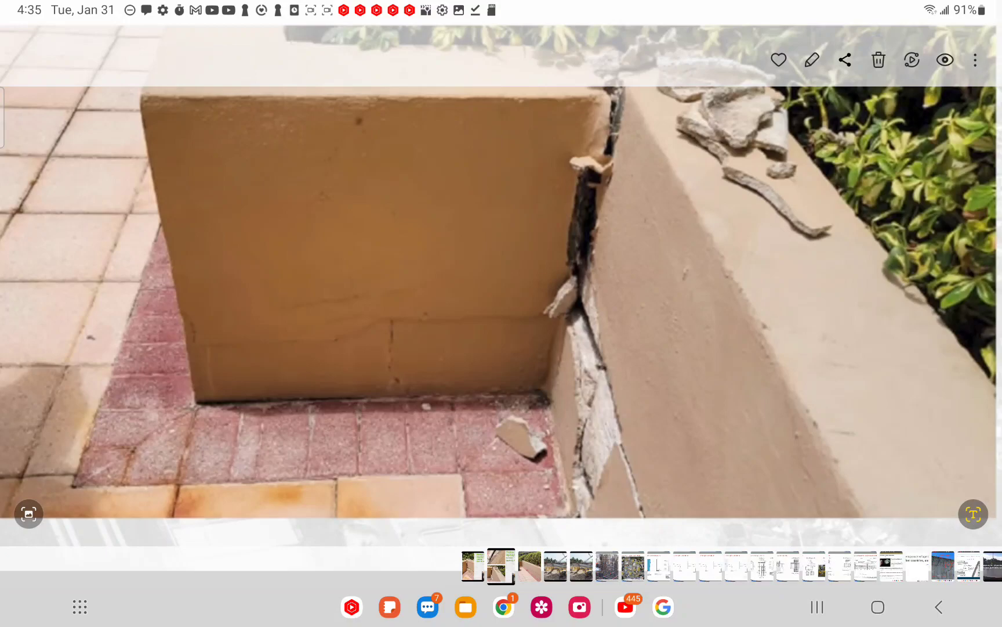
Step: Sketch a red circled dollar sign and loops around the cracked block joint
drag(563, 249, 649, 295)
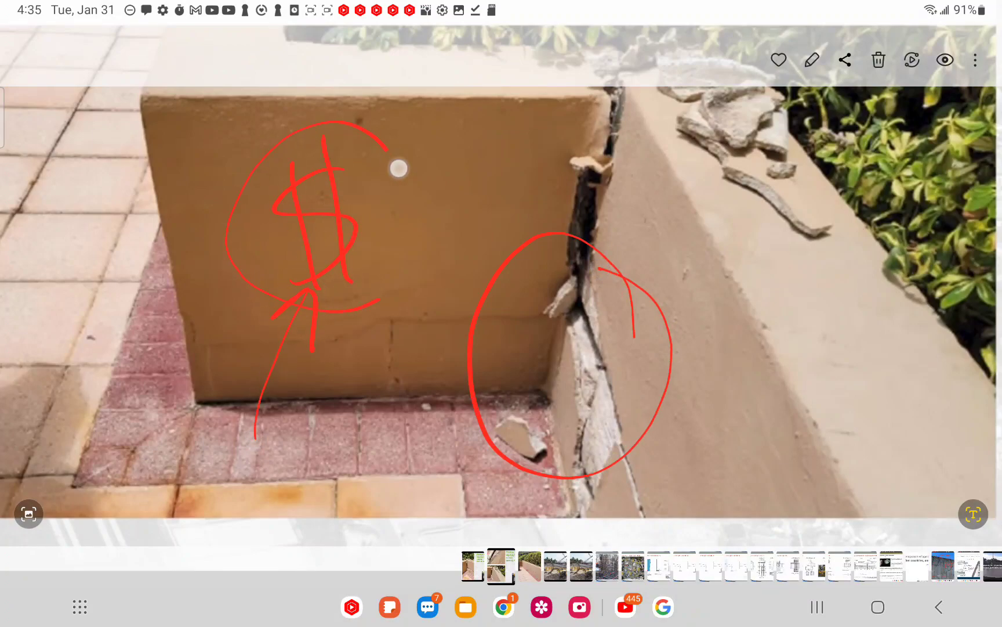
drag(403, 169, 300, 305)
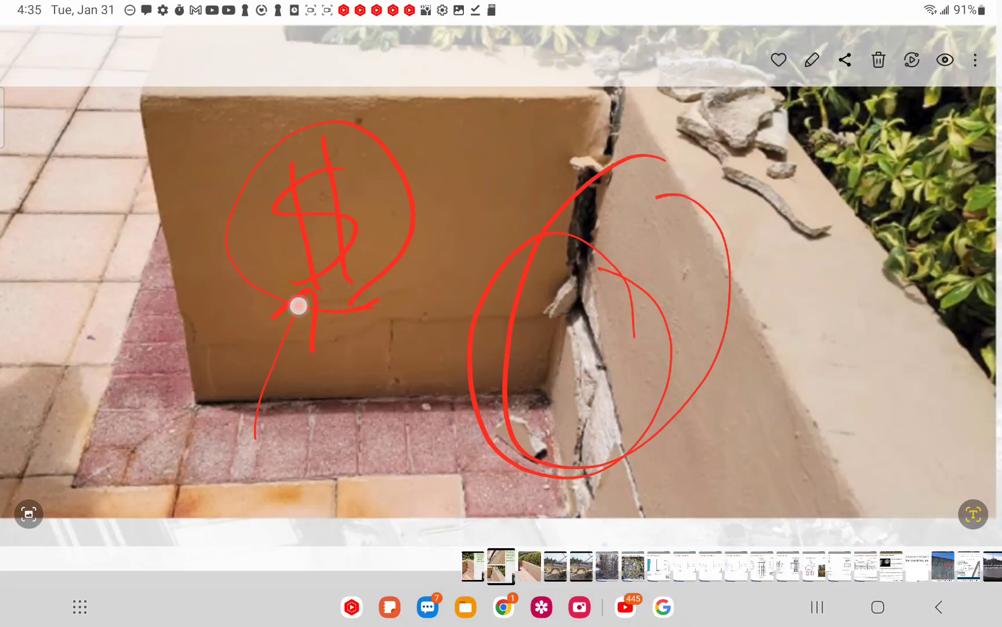
drag(298, 306, 240, 277)
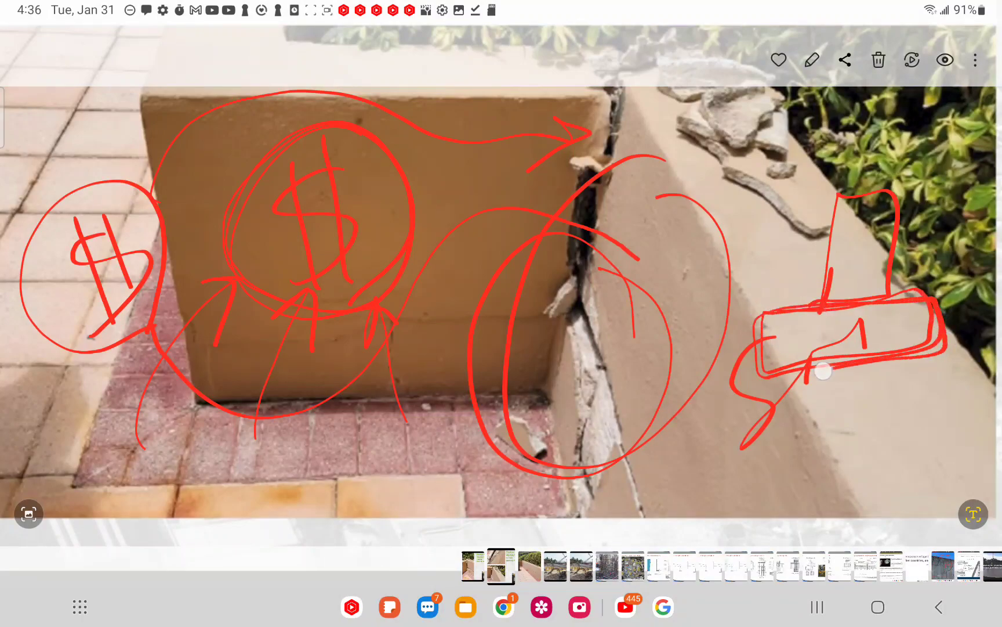
drag(822, 371, 897, 284)
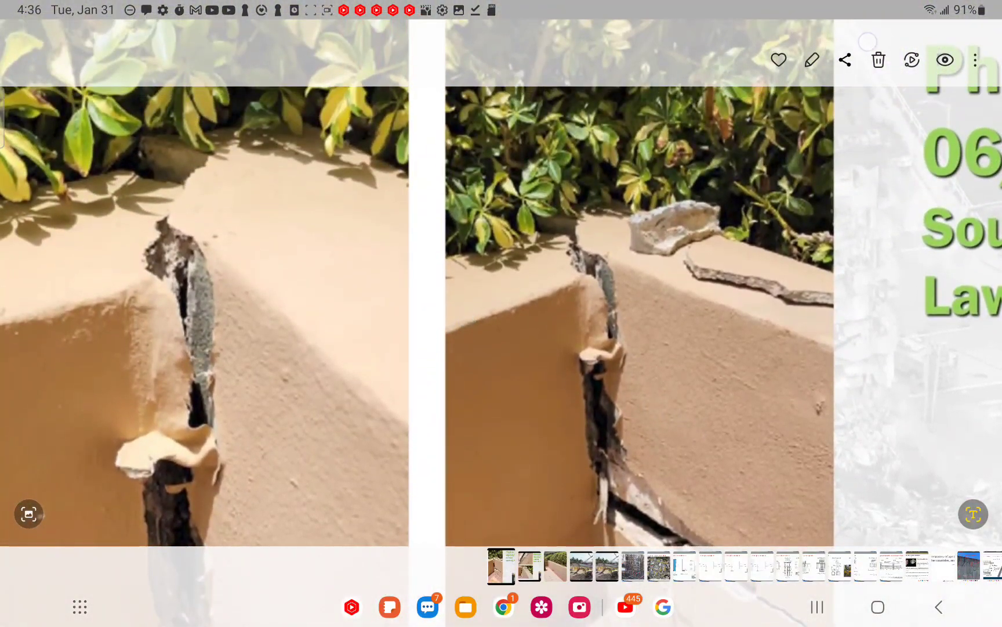
Step: Mark the crack top with red strokes, a vertical line and circle on the left photo, plus a line on the right
drag(125, 181, 204, 197)
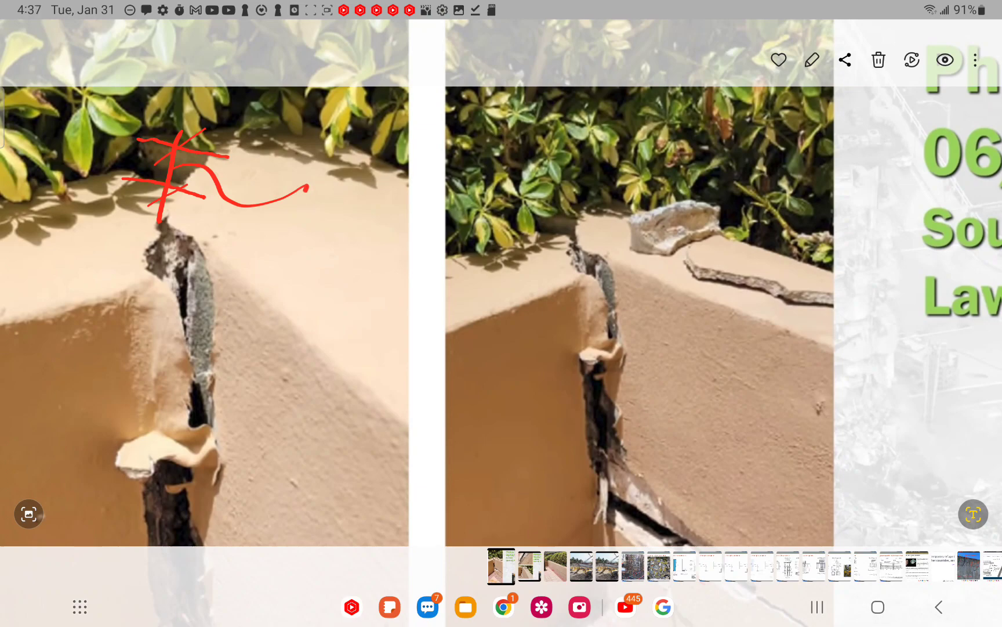
drag(148, 242, 199, 281)
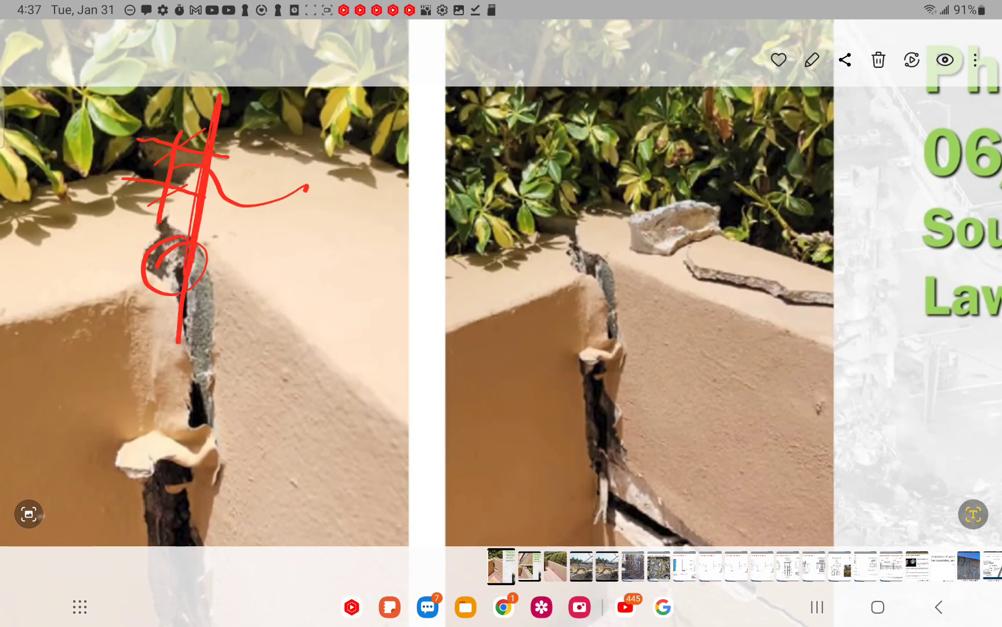
drag(581, 189, 579, 281)
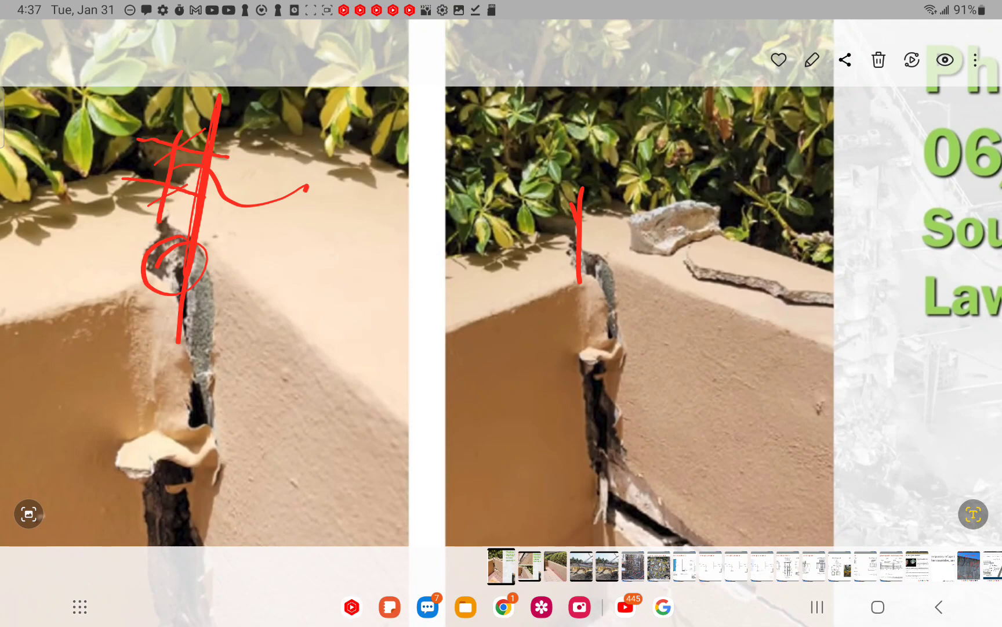
drag(601, 236, 614, 255)
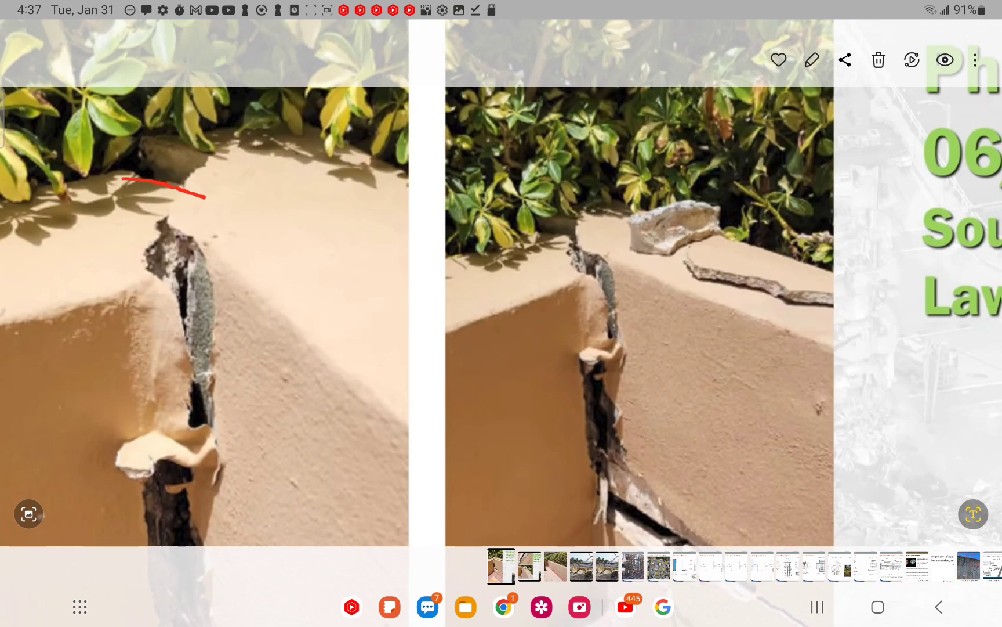
Step: Trace the wall edges, cross out and circle the crack on the right photo, and sketch a tilted block on the left
drag(584, 187, 575, 275)
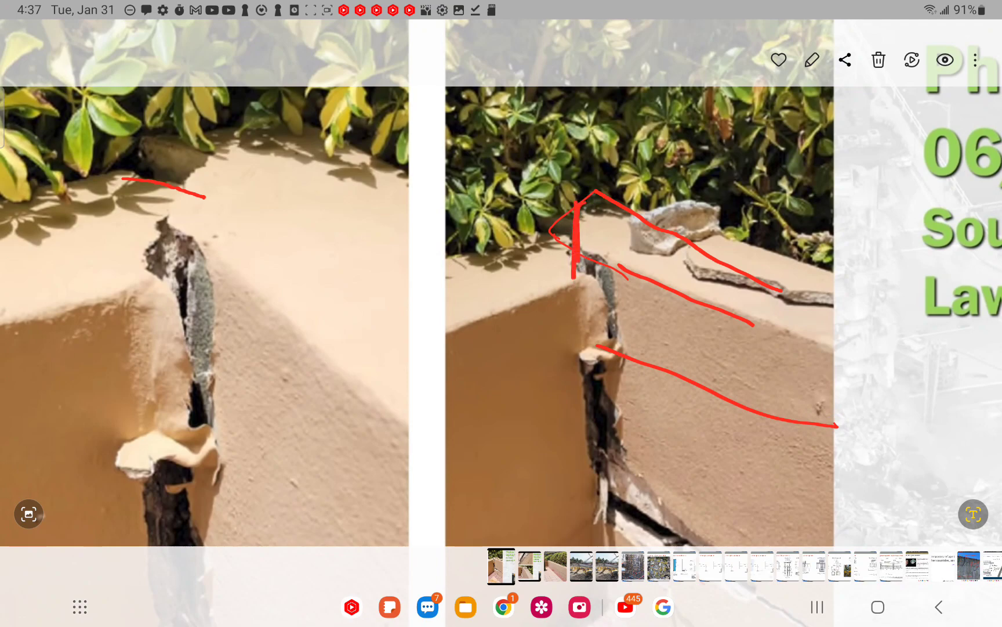
drag(581, 285, 681, 224)
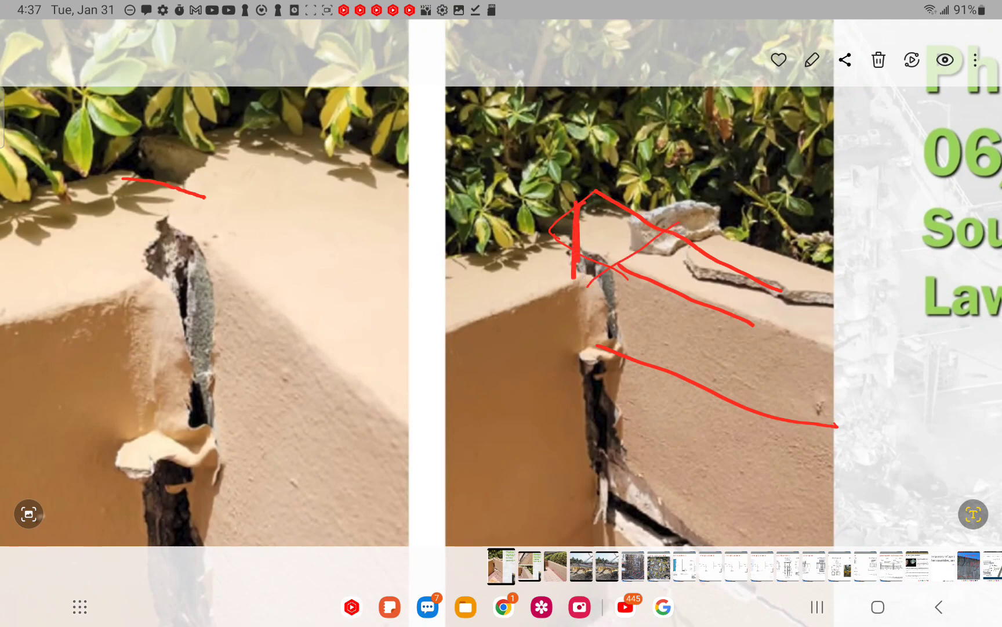
drag(595, 285, 576, 364)
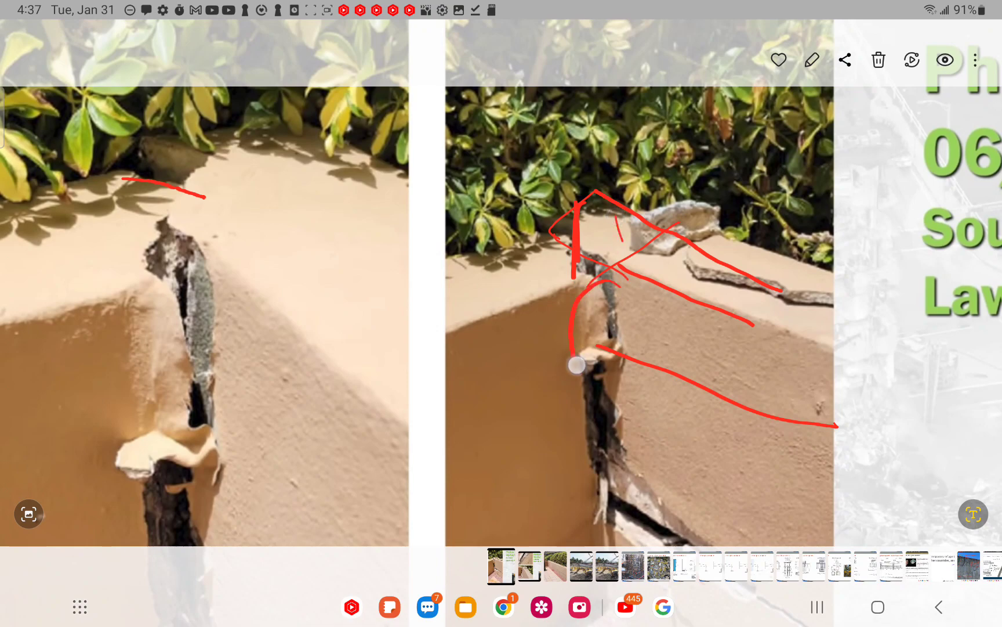
drag(575, 364, 605, 388)
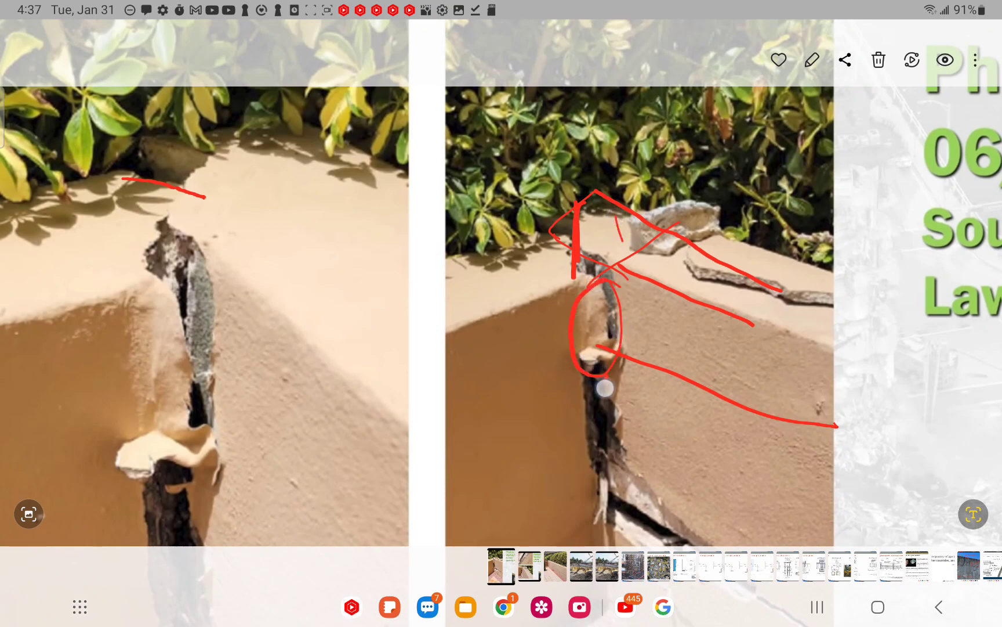
drag(604, 386, 605, 504)
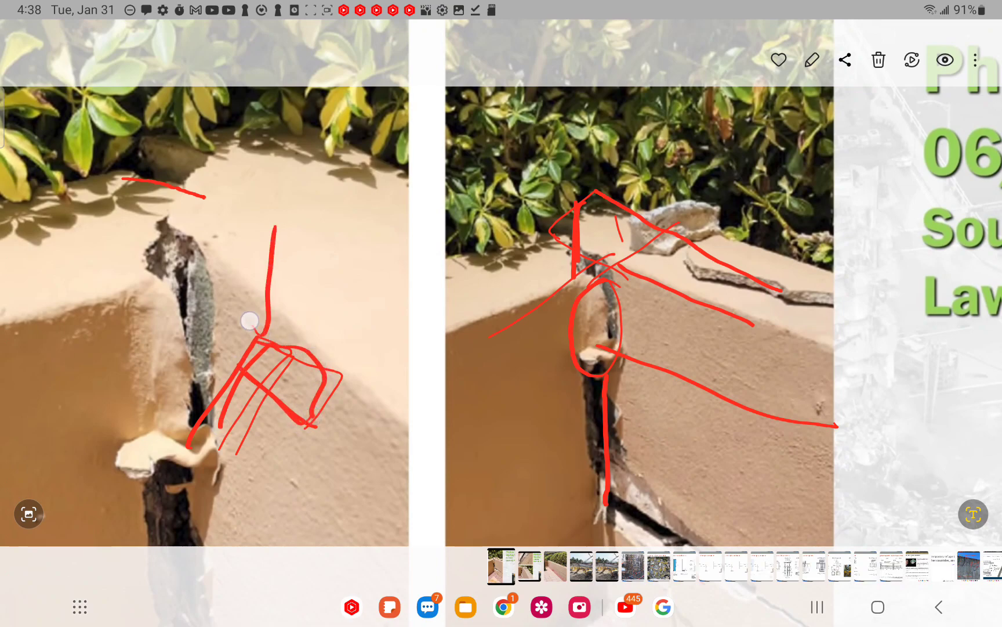
drag(250, 320, 91, 373)
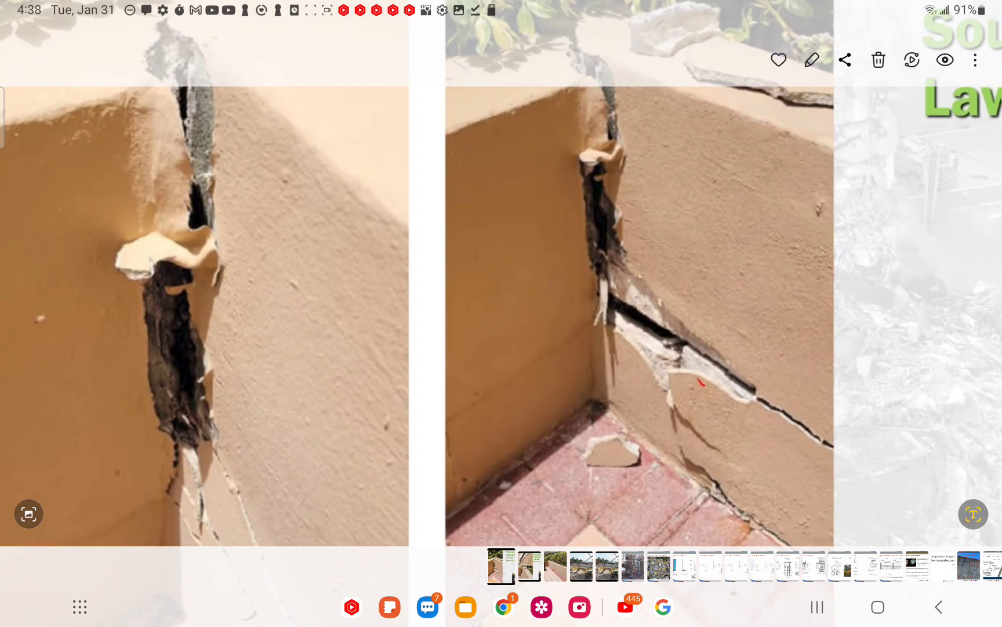
Step: Point a red arrow at the lower crack and sketch the displaced block over it
drag(710, 220, 681, 323)
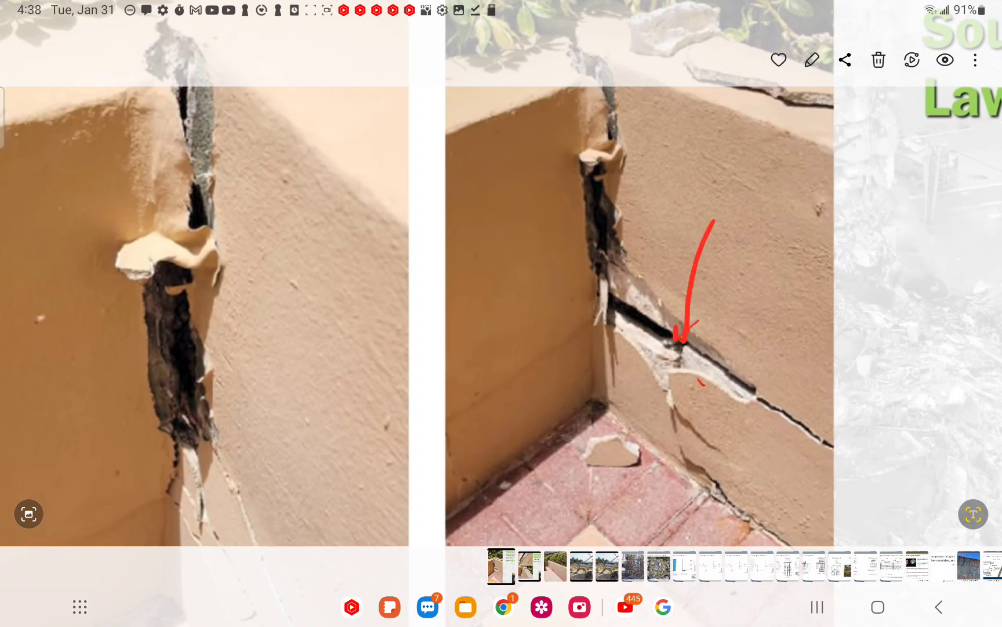
drag(518, 360, 652, 457)
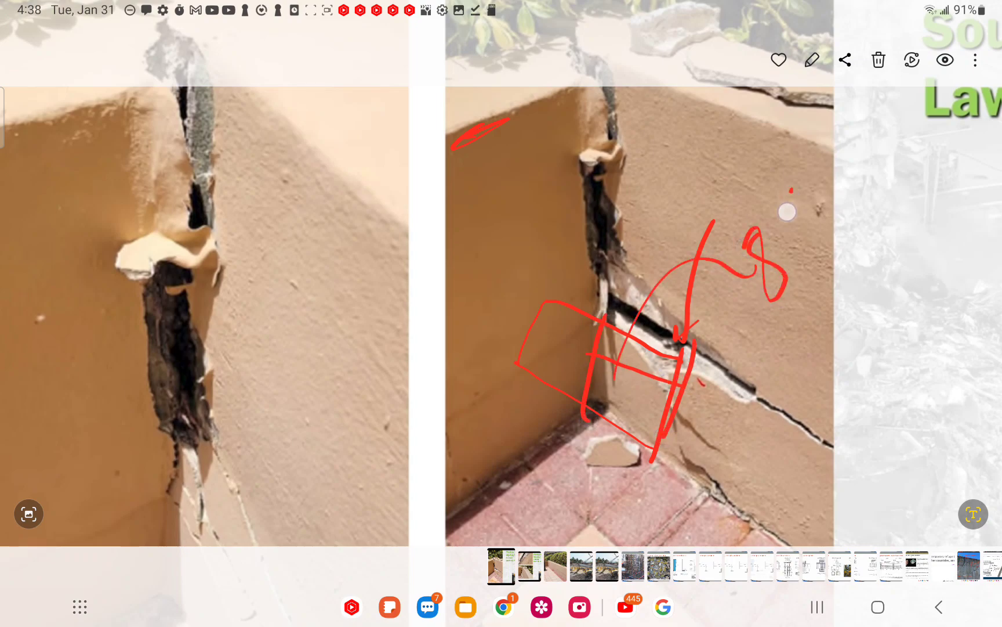
drag(788, 211, 818, 204)
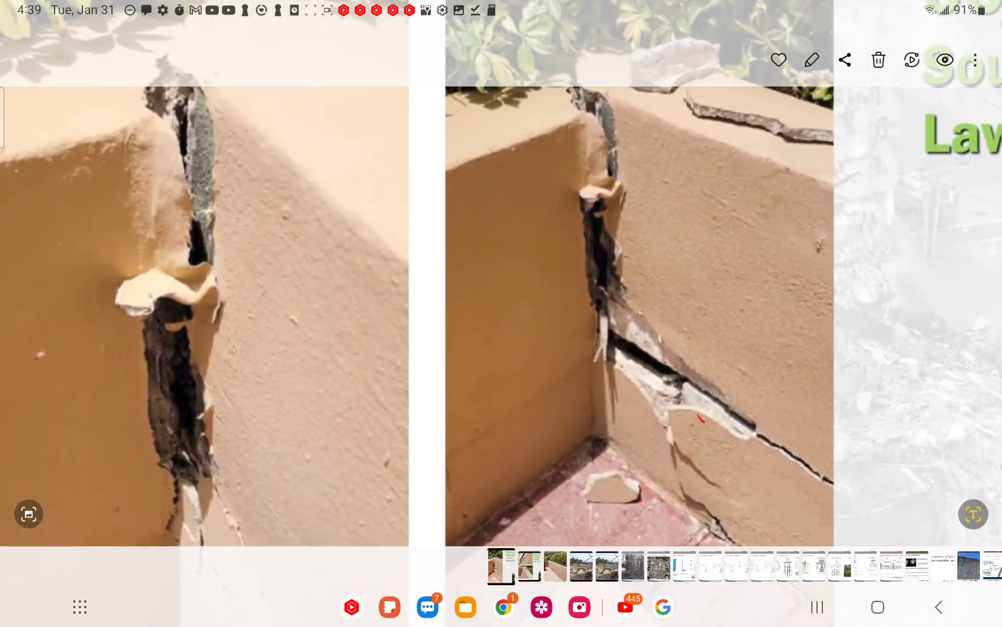
drag(541, 393, 659, 281)
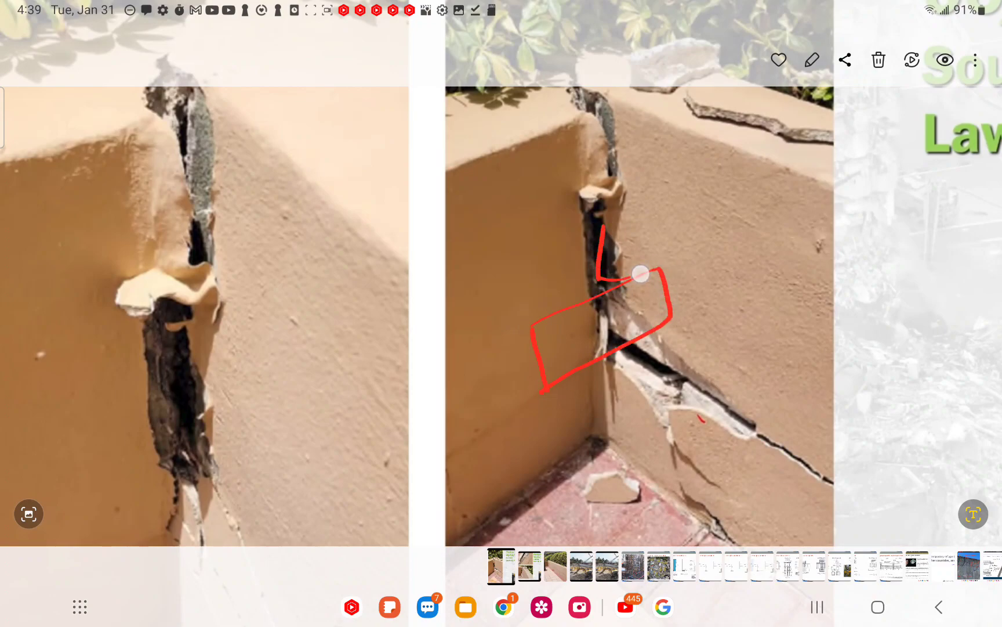
Step: Outline two red blocks across and above the crack in the right photo
drag(641, 273, 631, 203)
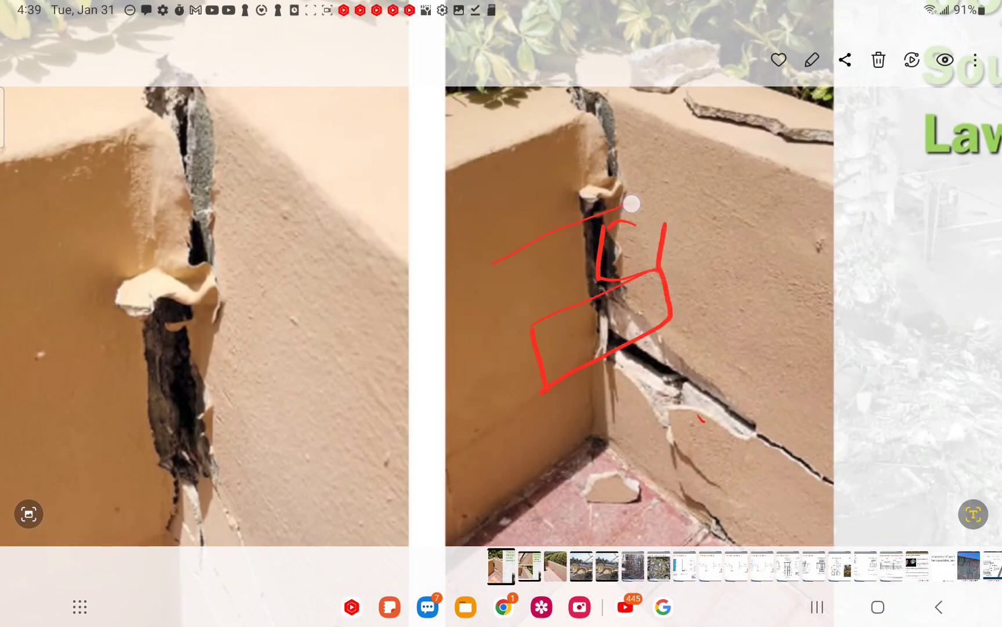
drag(631, 203, 504, 197)
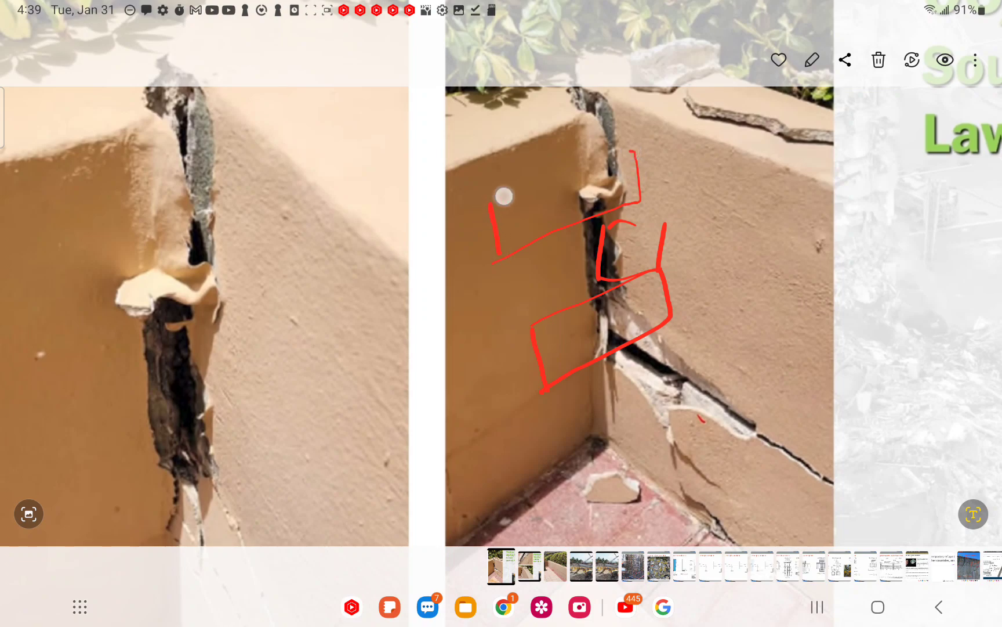
drag(504, 196, 731, 205)
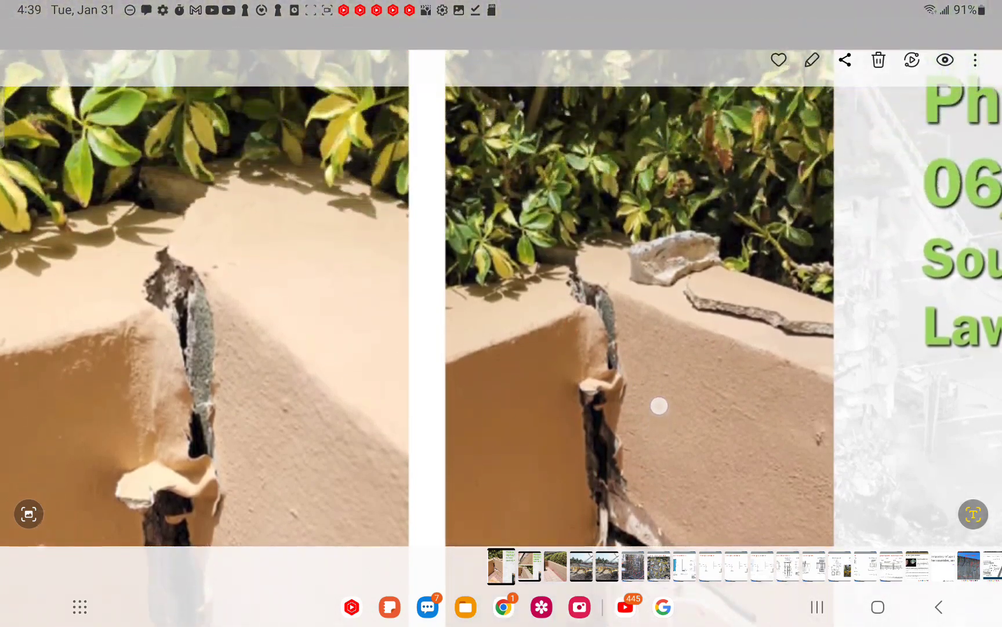
Step: Trace red lines along both wall top edges and up through the corner crack
drag(659, 405, 580, 224)
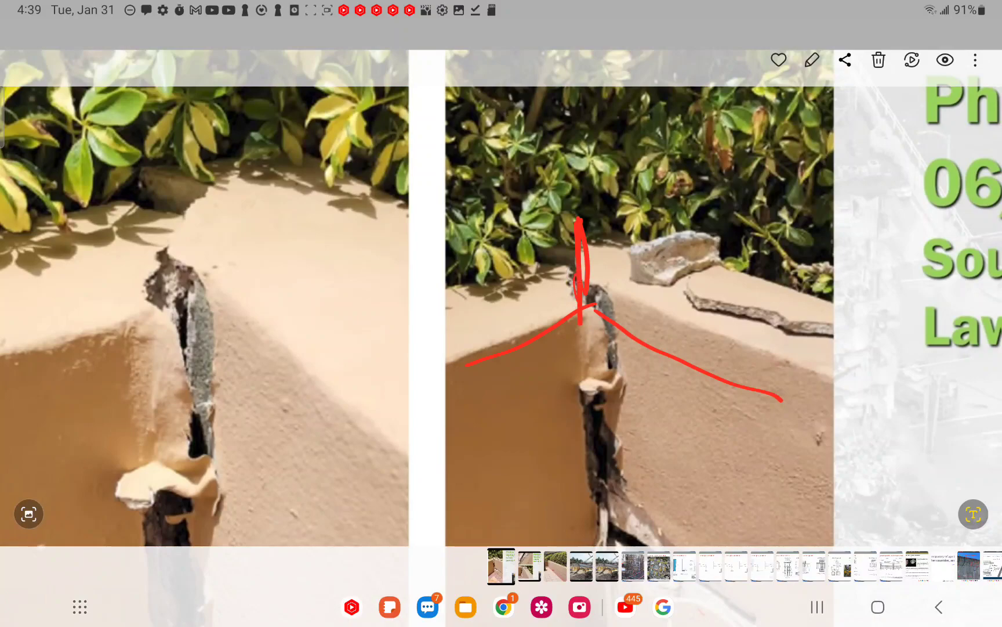
drag(644, 406, 631, 507)
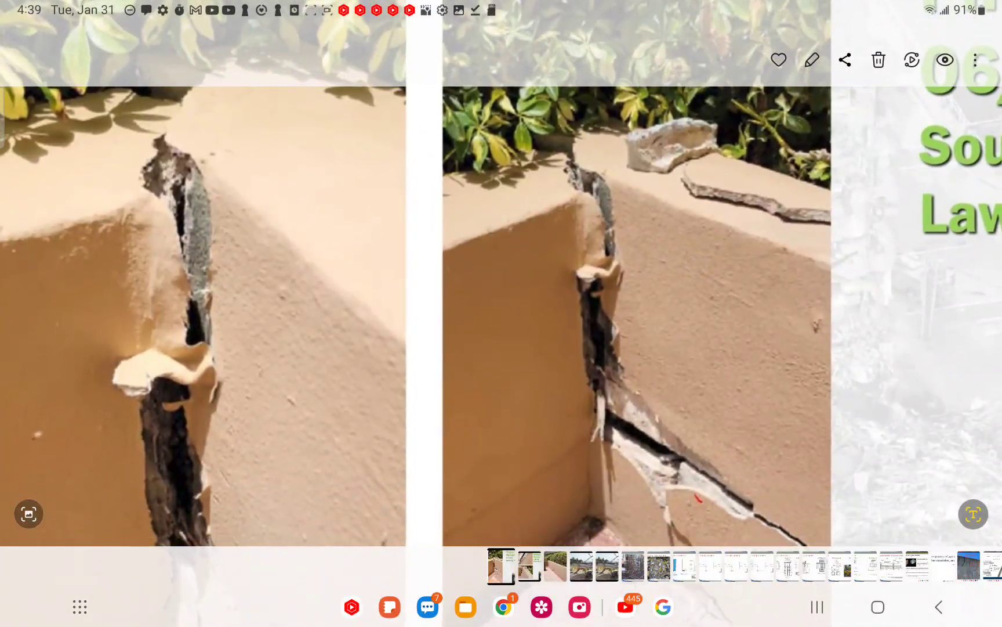
Step: Outline the top block course, draw a curved rotation arrow, and circle the fallen chip on the tiles
drag(460, 248, 792, 220)
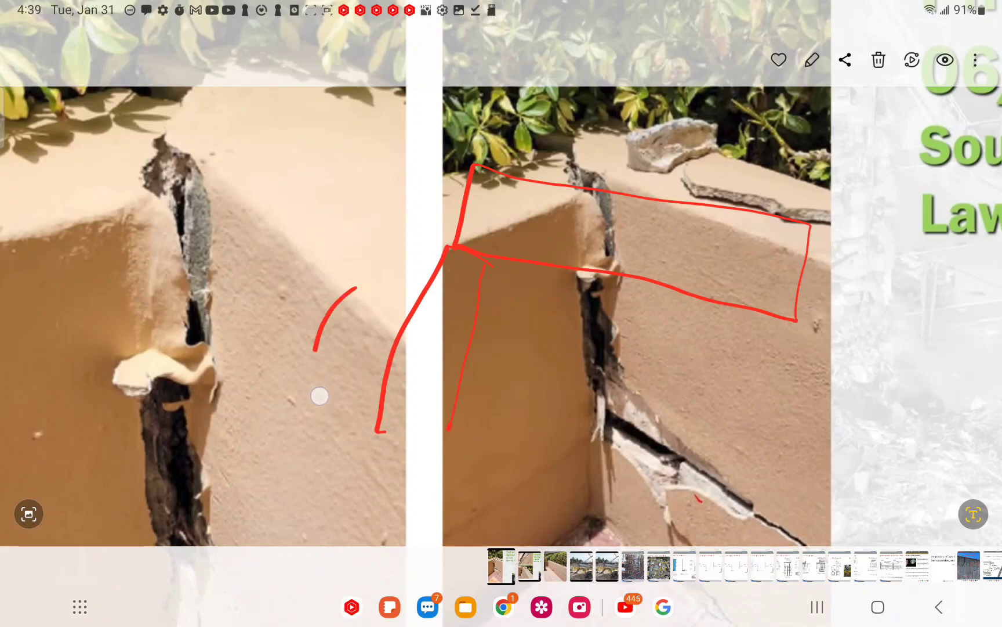
drag(351, 293, 338, 435)
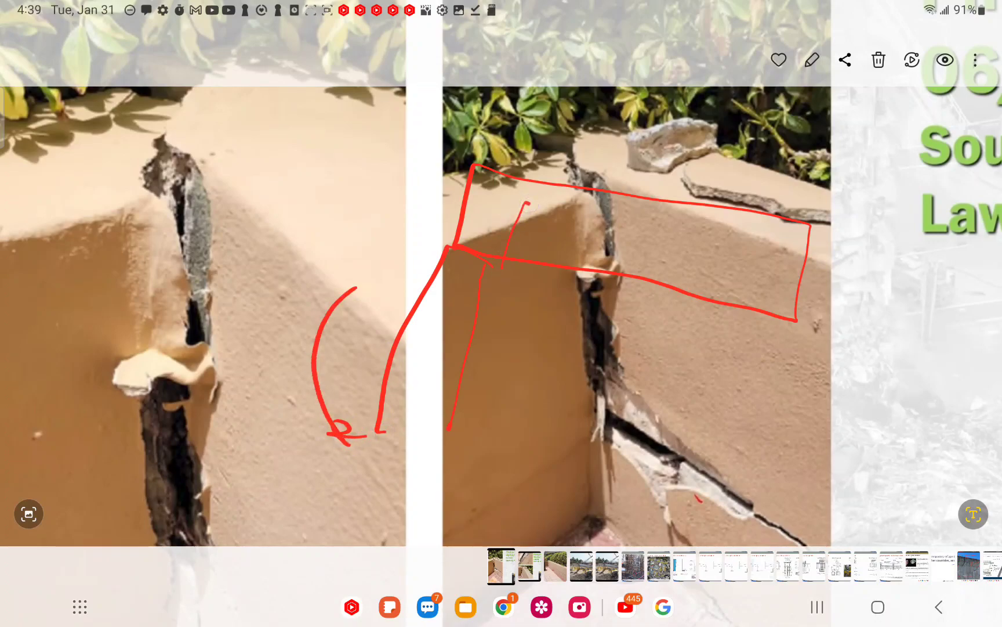
drag(624, 425, 767, 484)
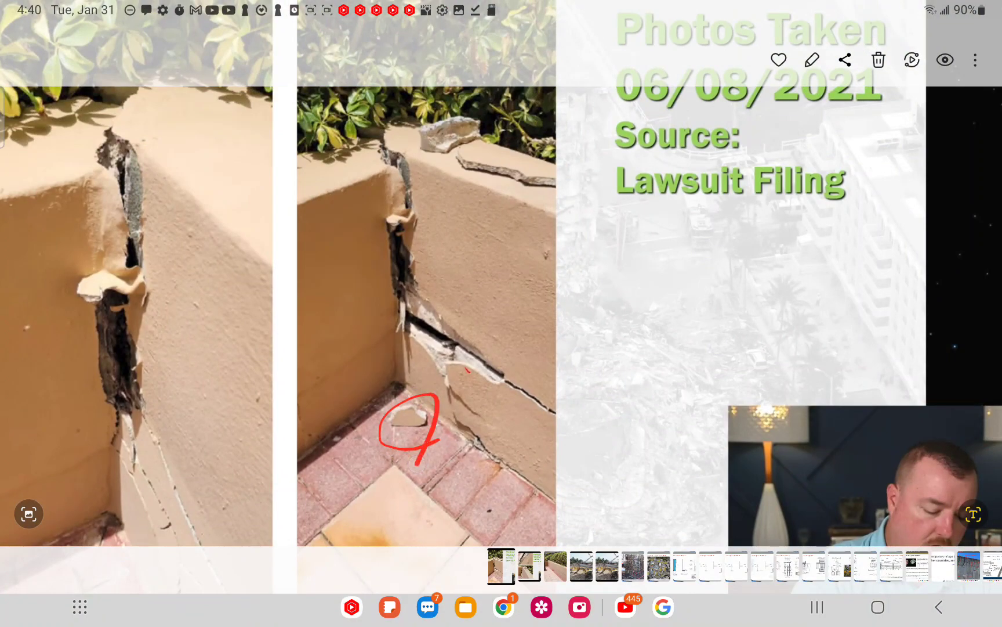
Step: Swipe to the wide planter wall photo beside the patio
drag(384, 186, 422, 237)
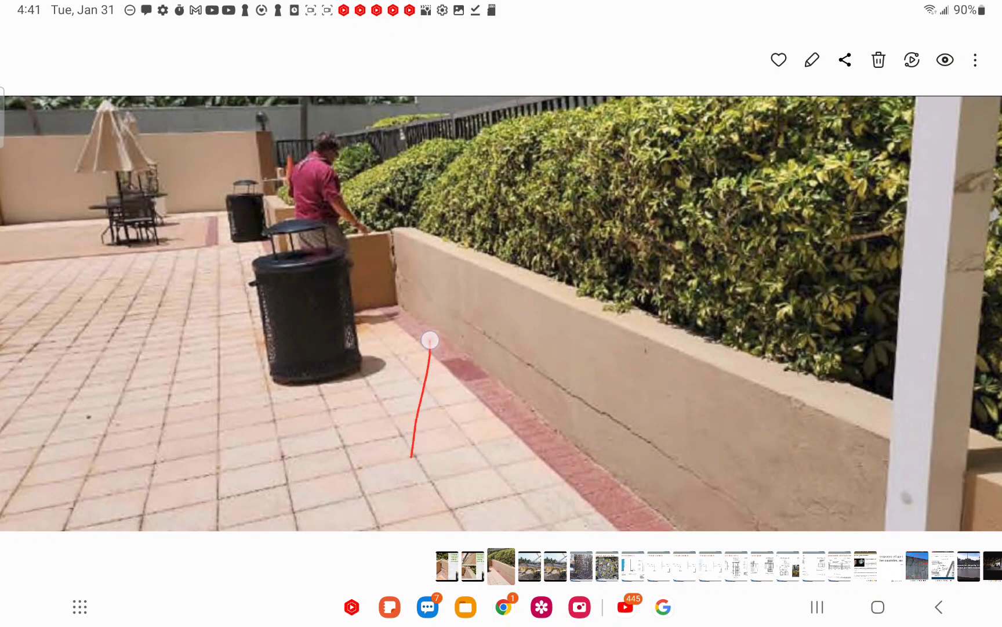
Step: Add a red hook, a tall marker and the planter wall base outline, then yellow arrows along the wall
drag(429, 339, 451, 340)
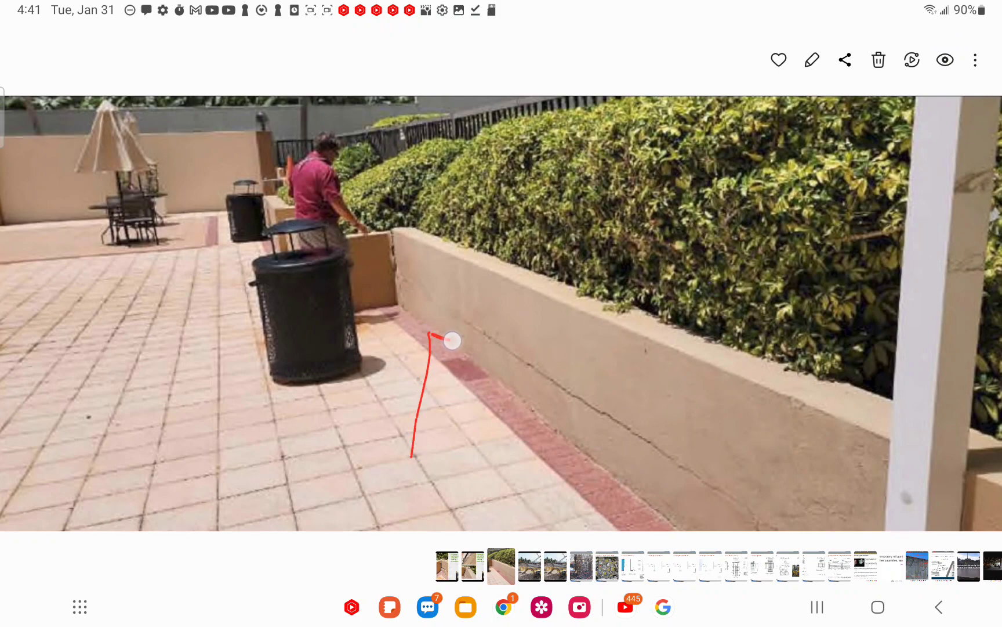
drag(452, 339, 418, 474)
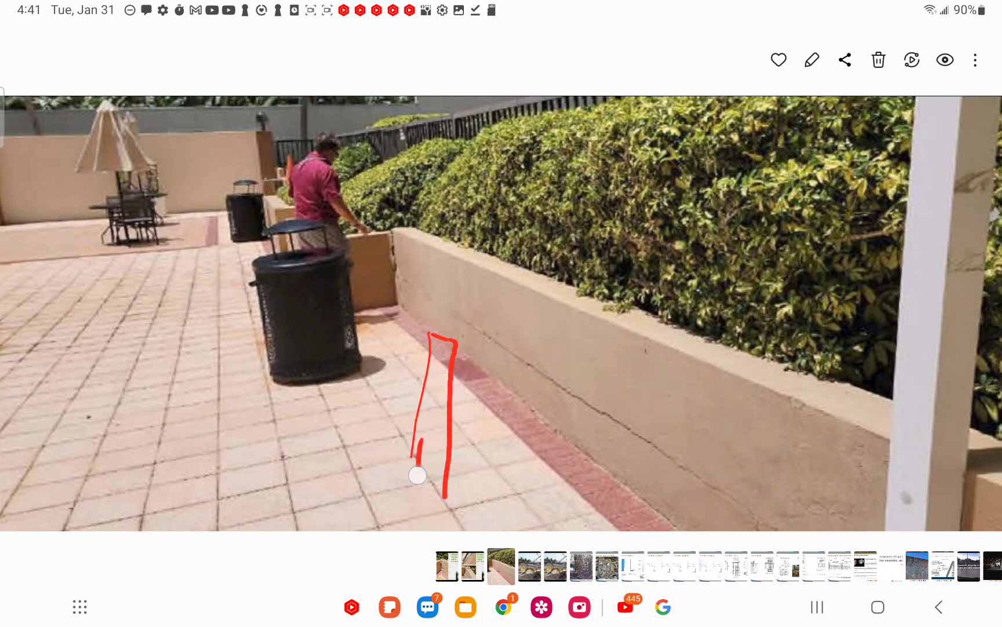
drag(419, 475, 483, 500)
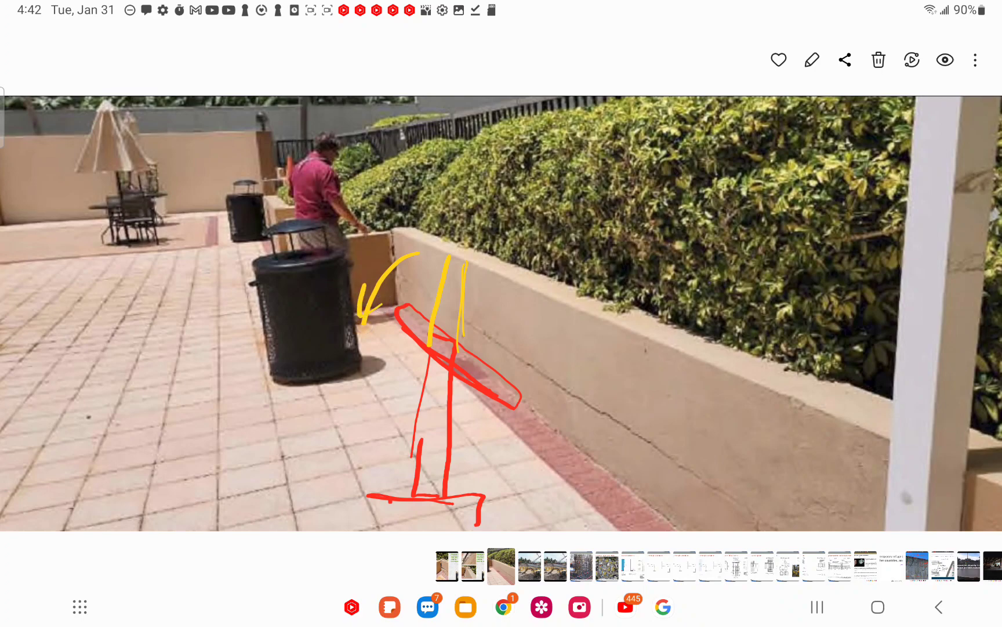
drag(639, 361, 647, 447)
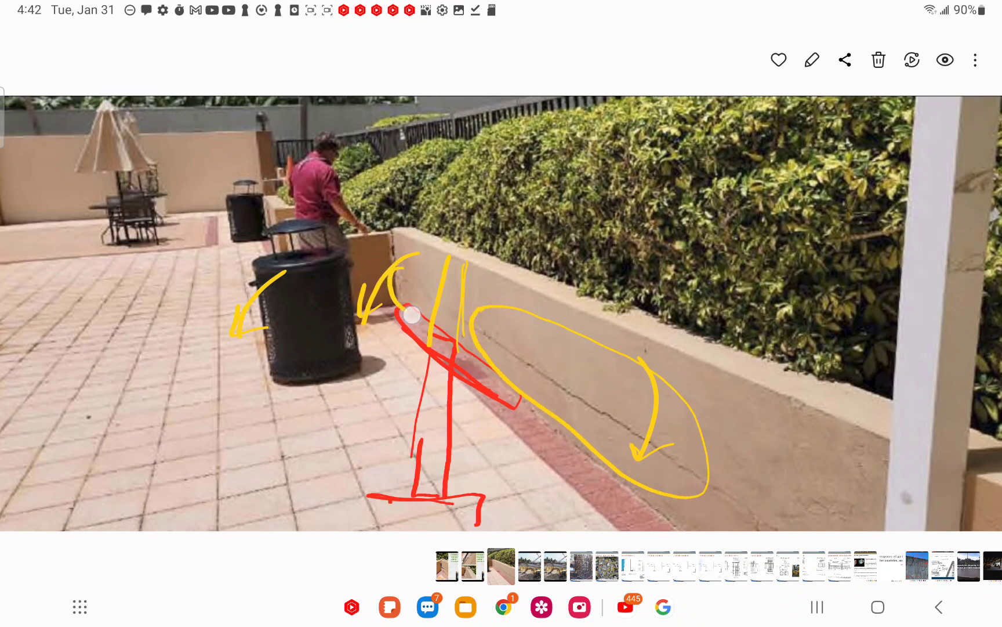
drag(411, 316, 696, 300)
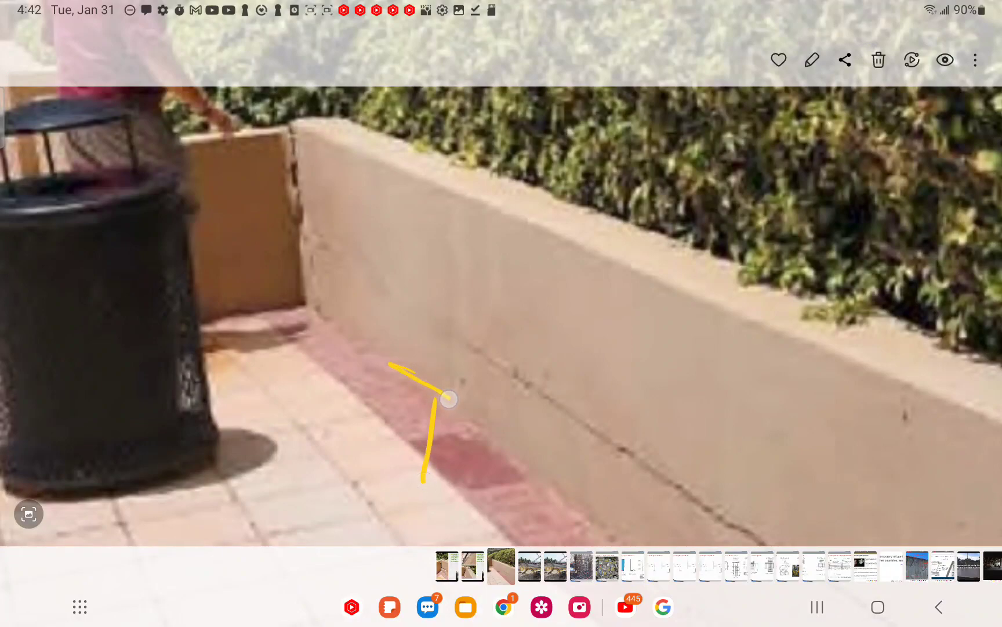
Step: Sketch a yellow upright outline, a corner line and diagonals tracing how the wall leans at its base
drag(448, 398, 373, 505)
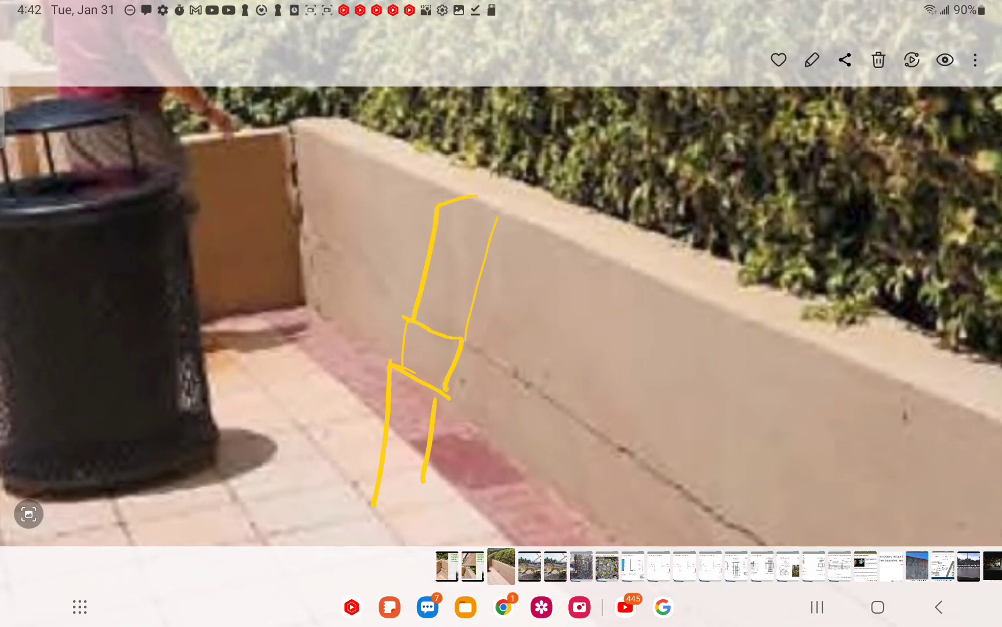
drag(404, 309, 300, 239)
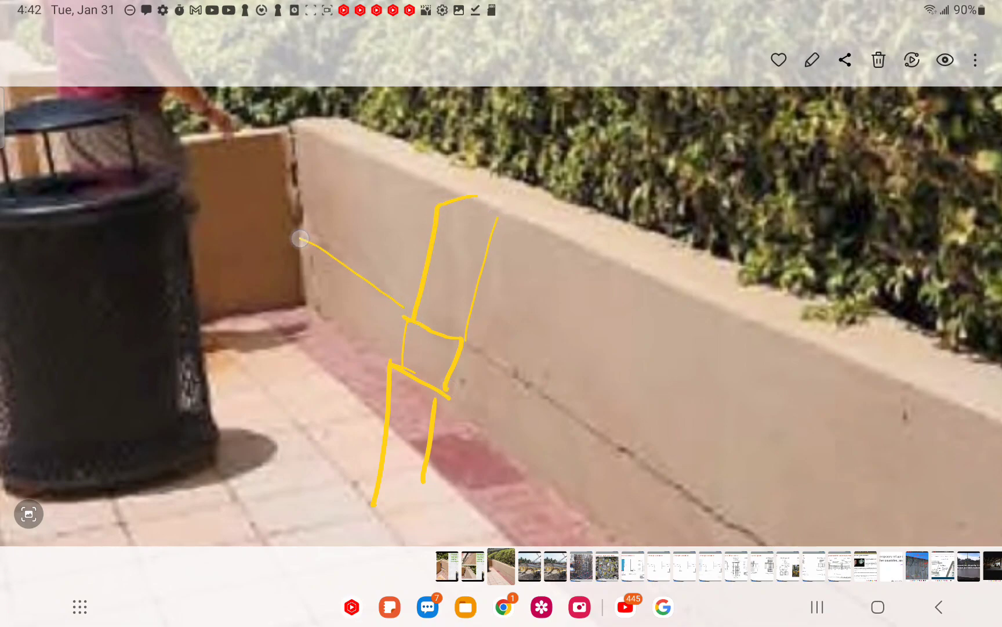
drag(460, 346, 725, 512)
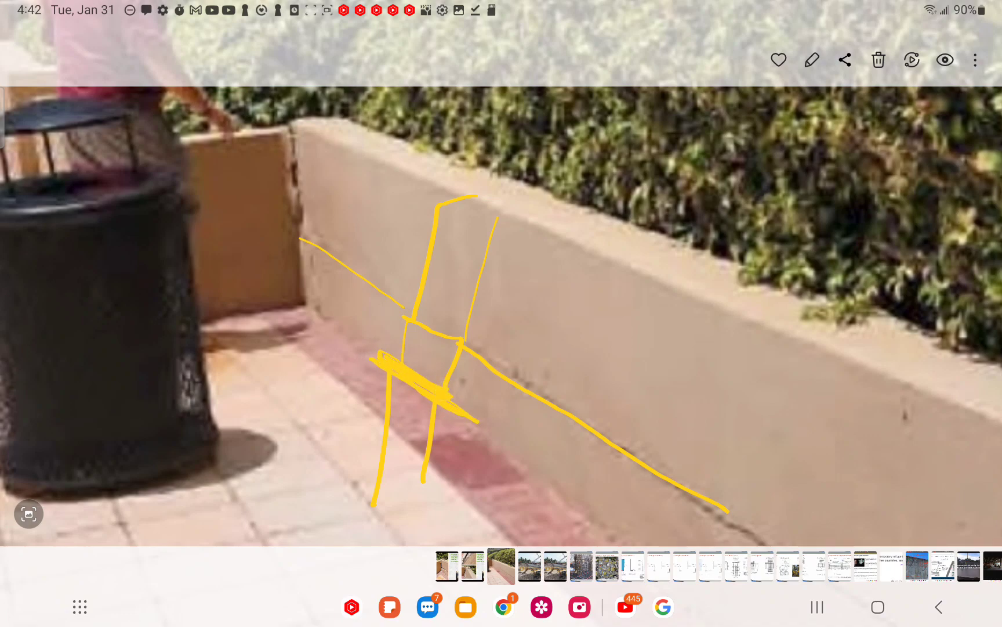
drag(460, 415, 563, 480)
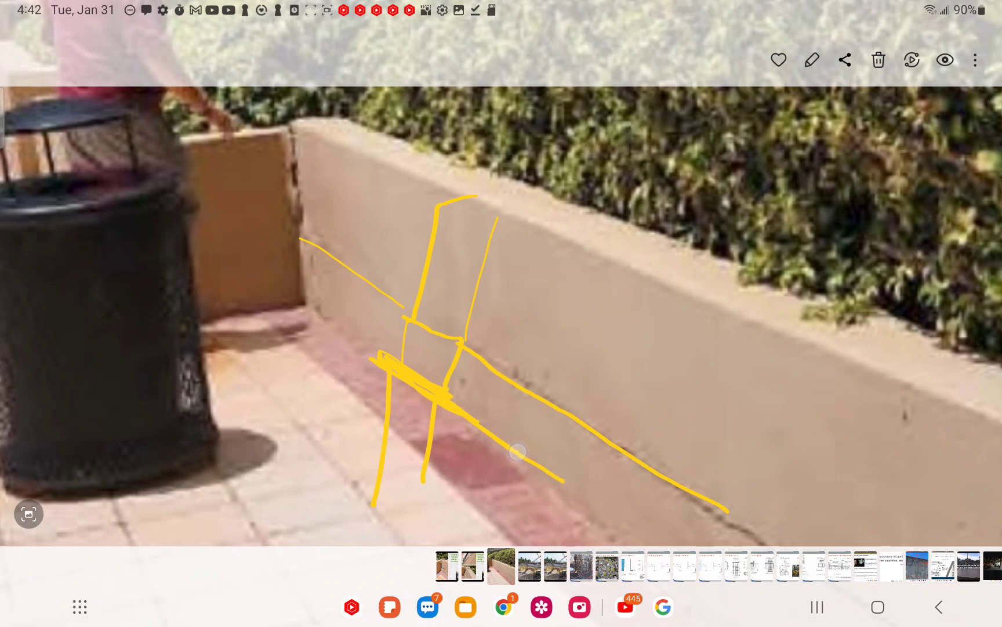
drag(301, 326, 387, 346)
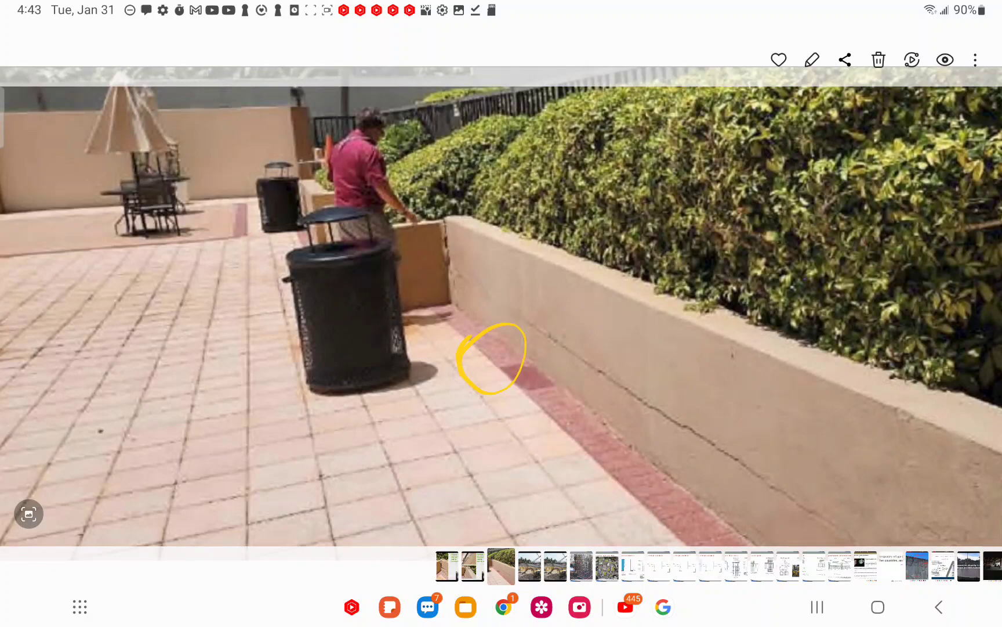
Step: Draw yellow sweeping lines over the paving and a frame with spirals around the planter corner
drag(80, 147, 418, 326)
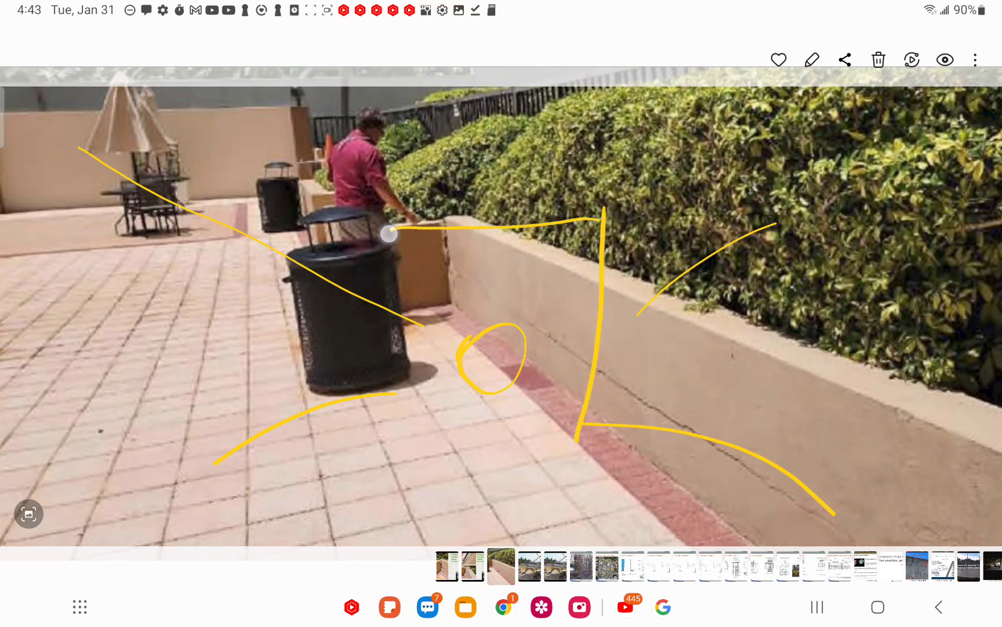
drag(389, 233, 588, 441)
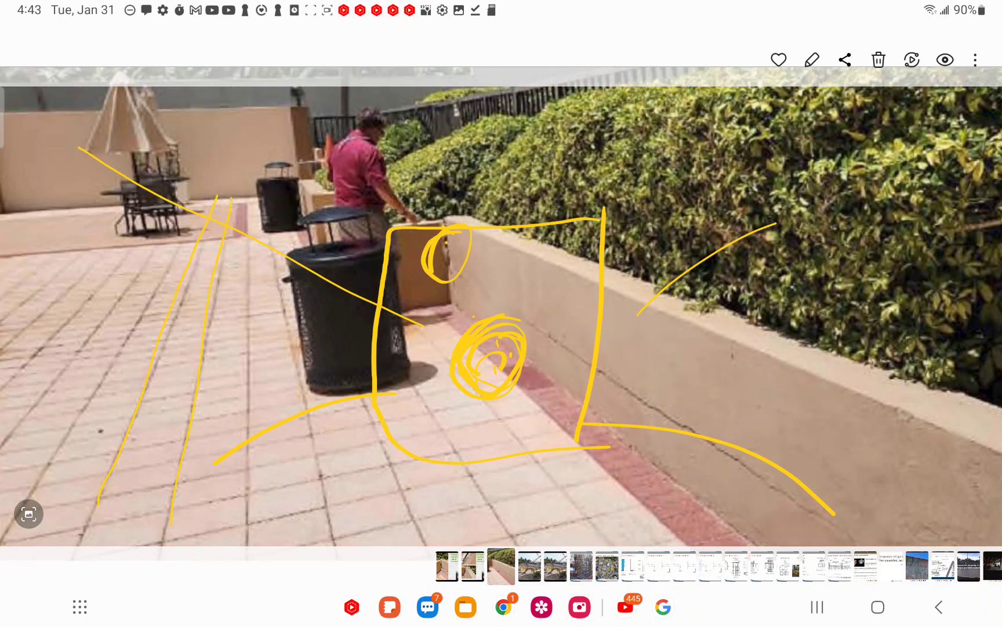
Step: Add converging yellow lines on the left paving and extend grid lines across the patio
drag(186, 211, 38, 473)
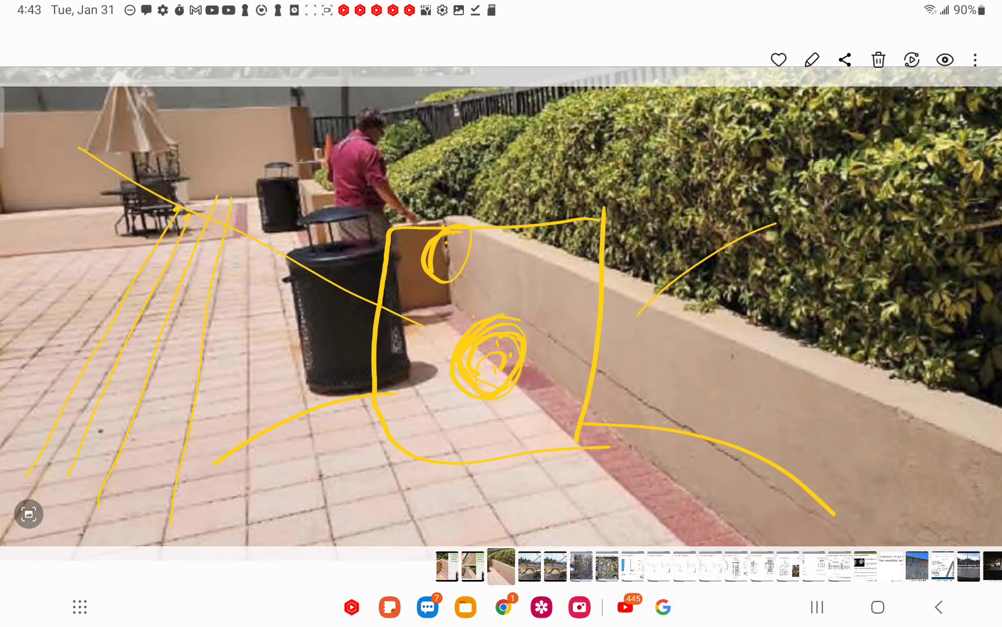
click(131, 215)
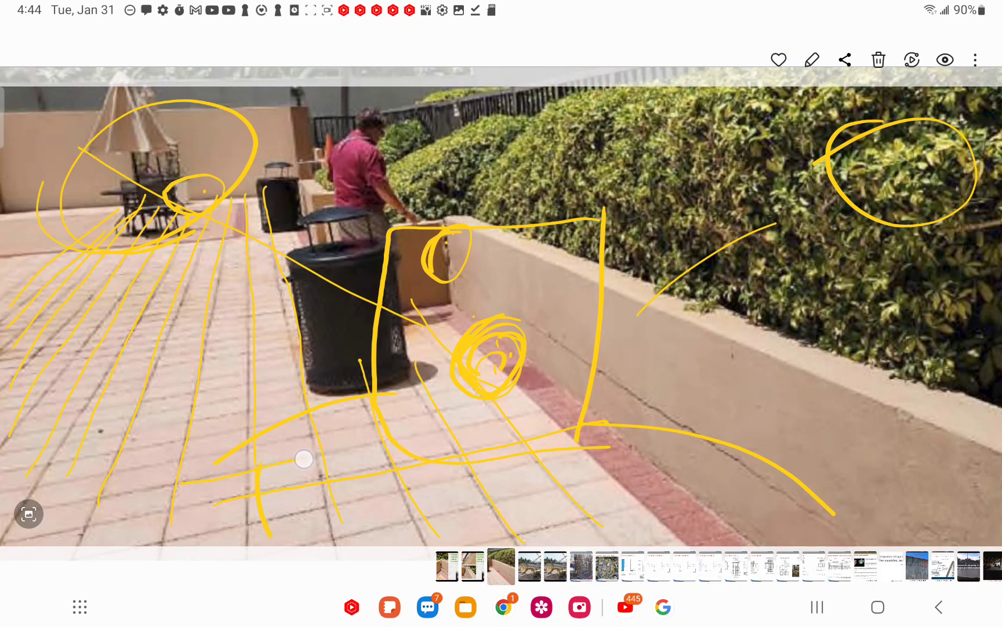
drag(304, 459, 204, 459)
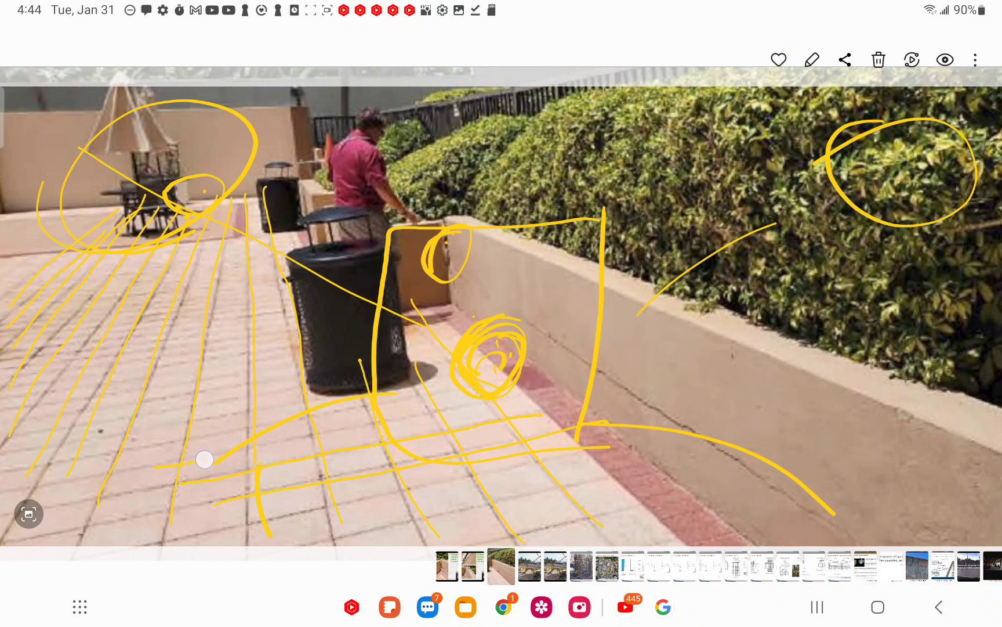
drag(205, 460, 540, 396)
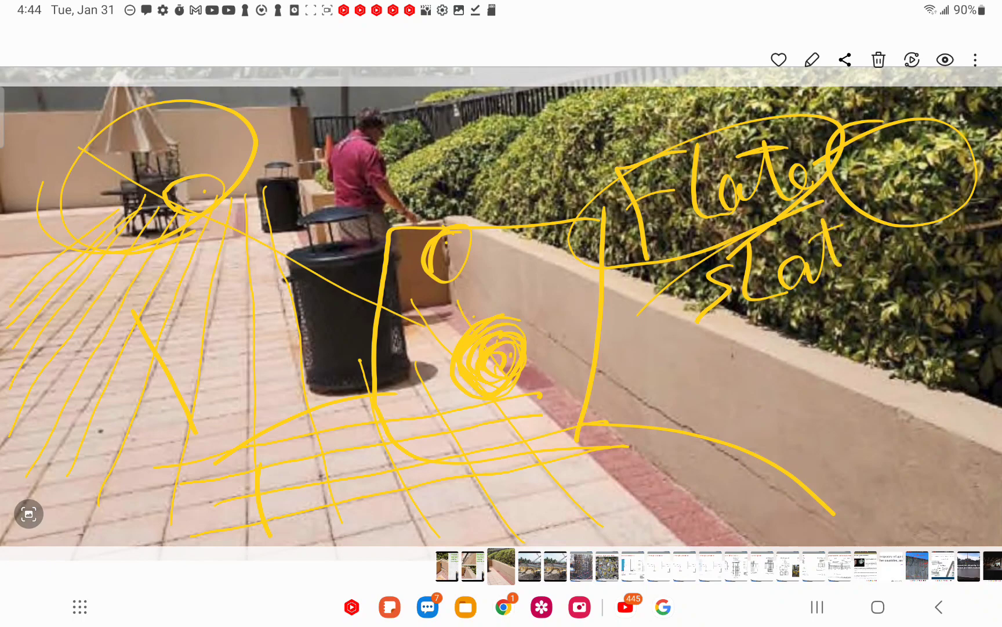
Step: Add a short yellow hooked stroke on the planter wall face below the 'Flat slab' note
drag(758, 403, 767, 352)
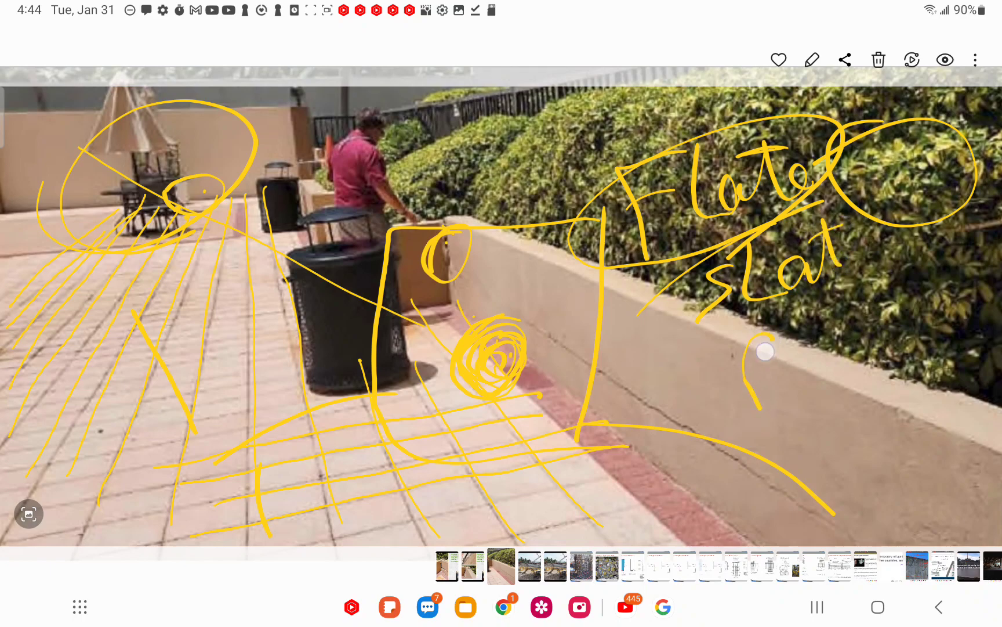